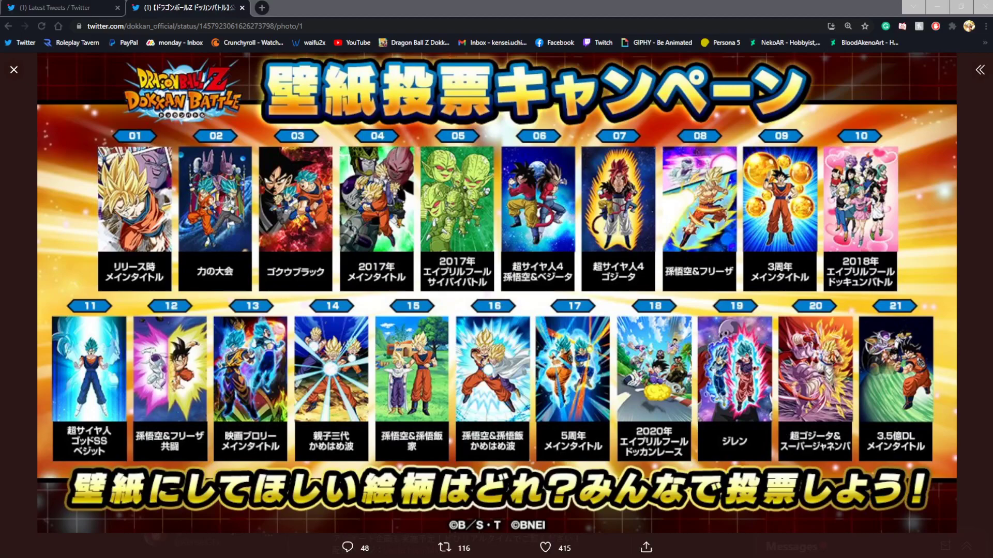
Switch to the Latest Tweets tab to view the English wallpaper vote campaign image.
left_click(544, 547)
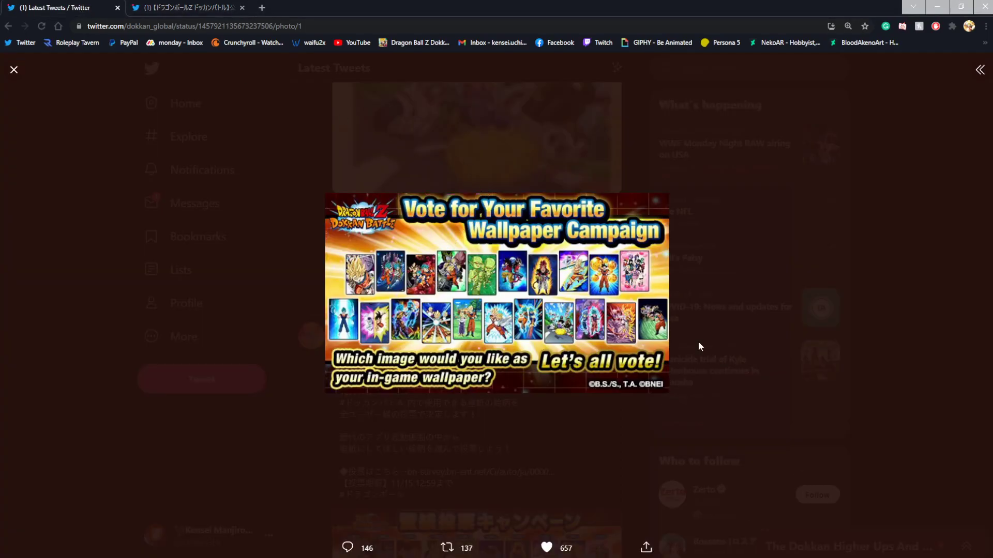
mouse_move(688, 211)
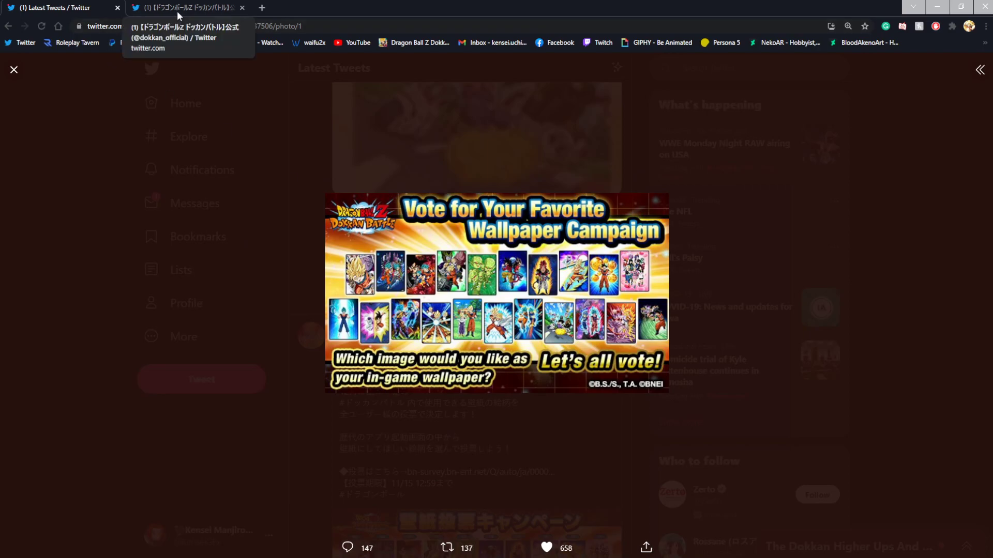
View the Japanese campaign image listing the 21 numbered wallpaper options.
left_click(446, 548)
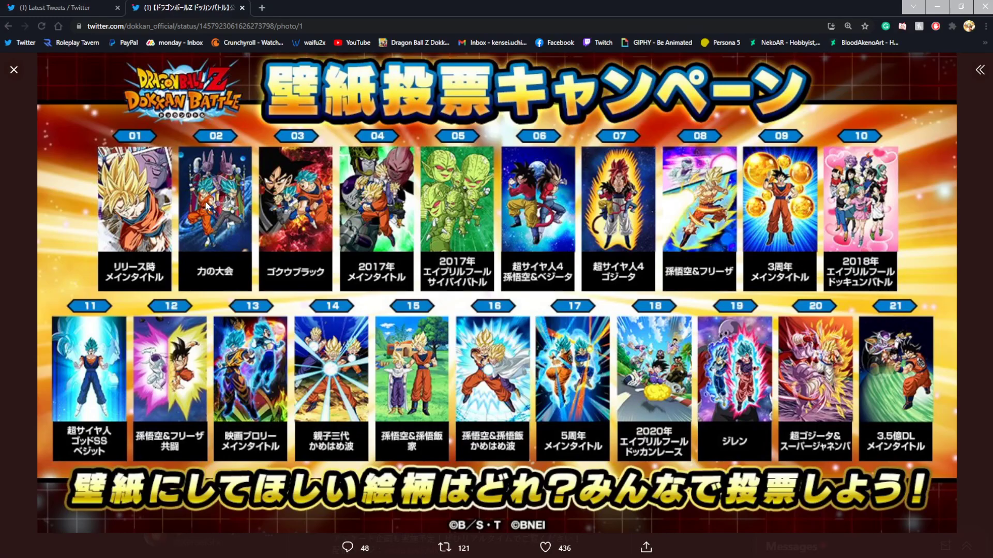
mouse_move(275, 167)
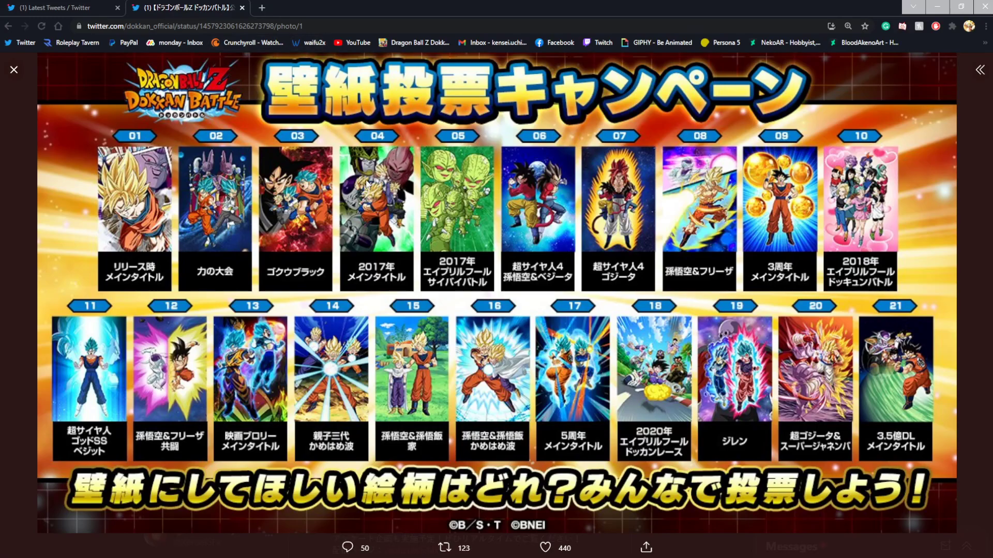
mouse_move(391, 162)
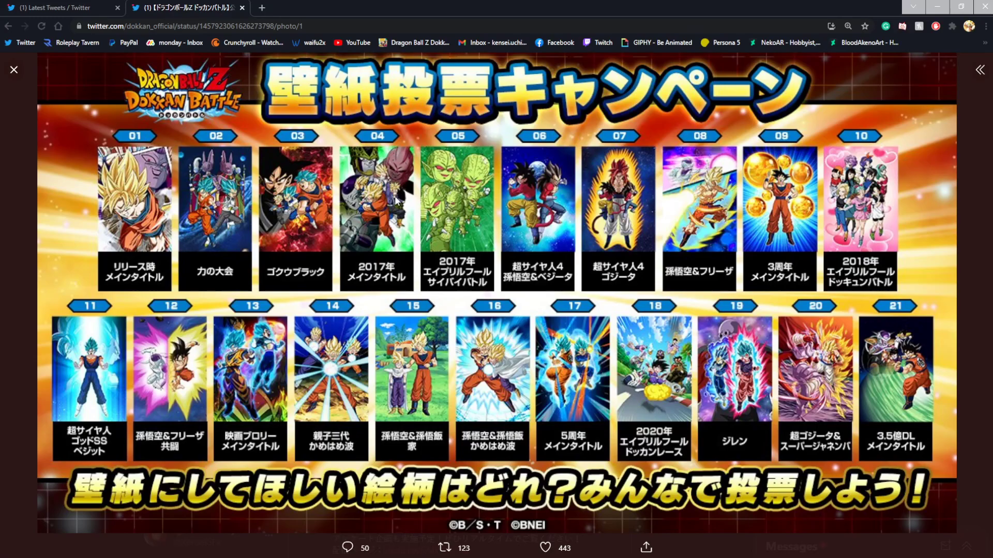
mouse_move(459, 234)
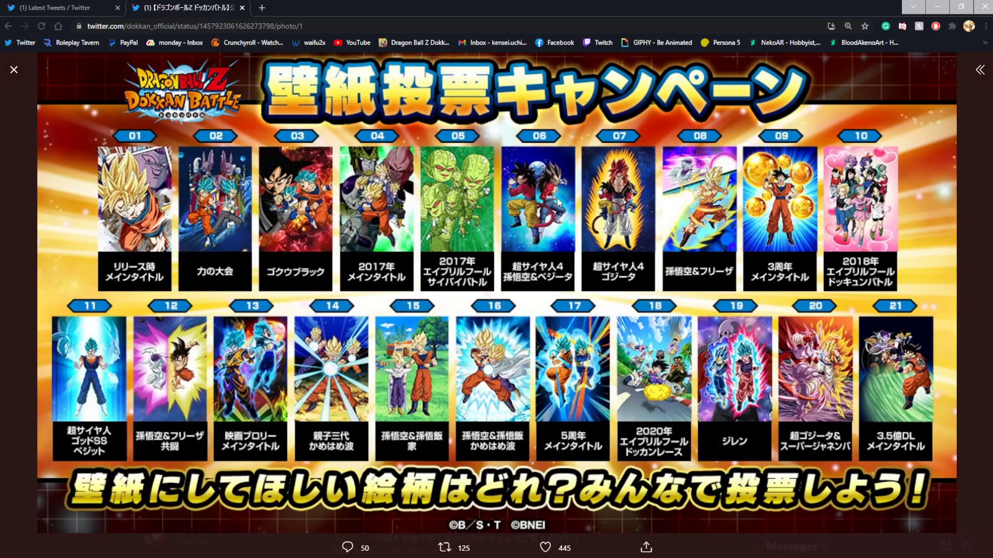
mouse_move(549, 229)
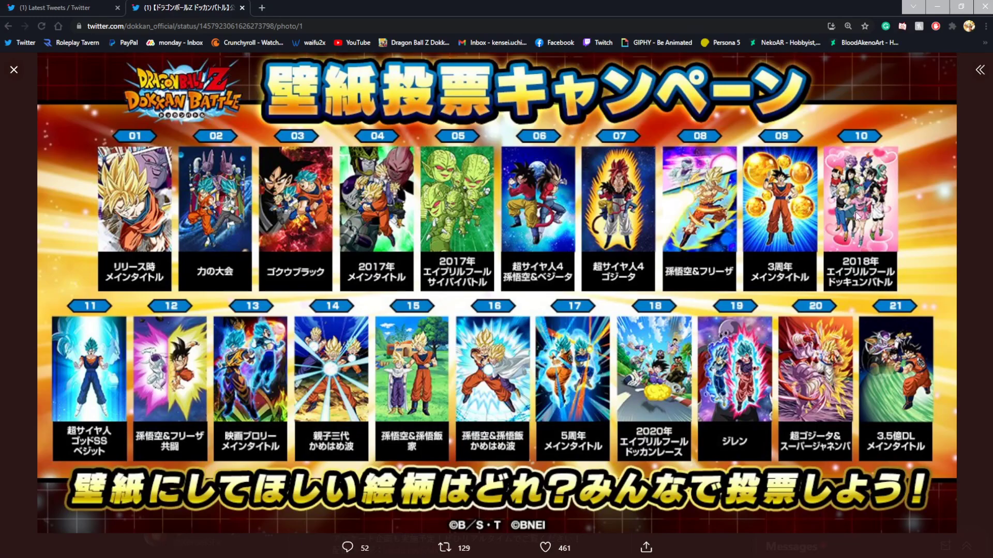
mouse_move(364, 175)
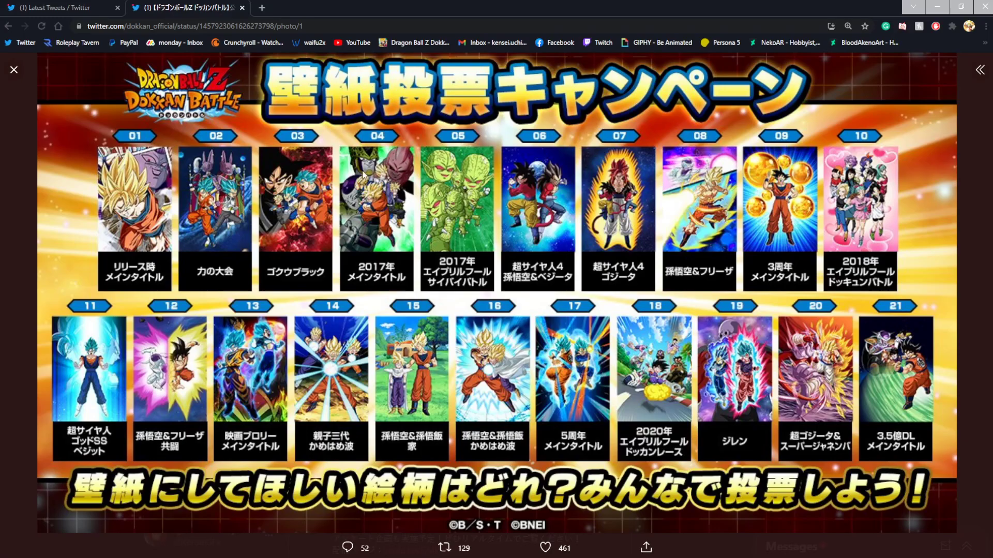
mouse_move(75, 391)
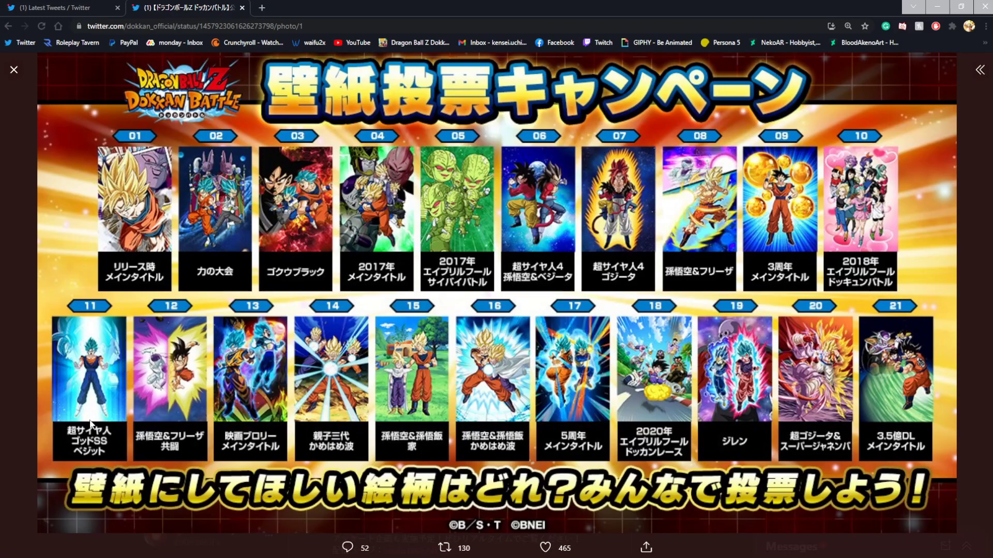
left_click(445, 547)
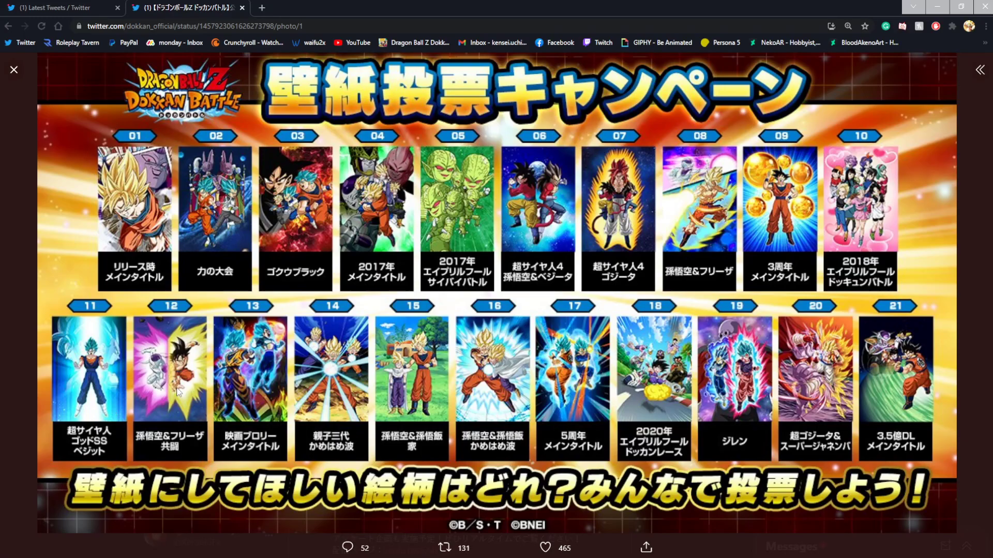
Return to the Latest Tweets tab with the English campaign image.
left_click(544, 547)
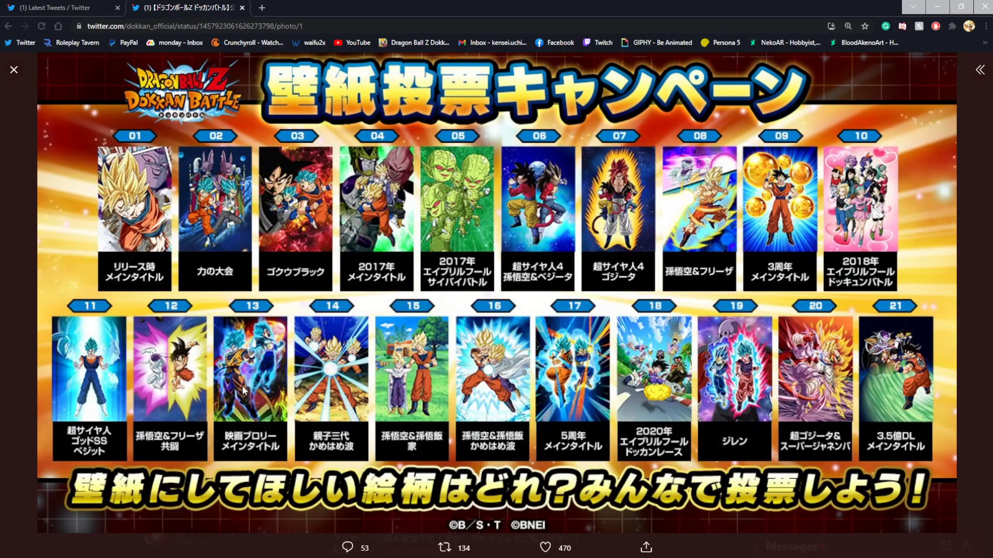
mouse_move(252, 361)
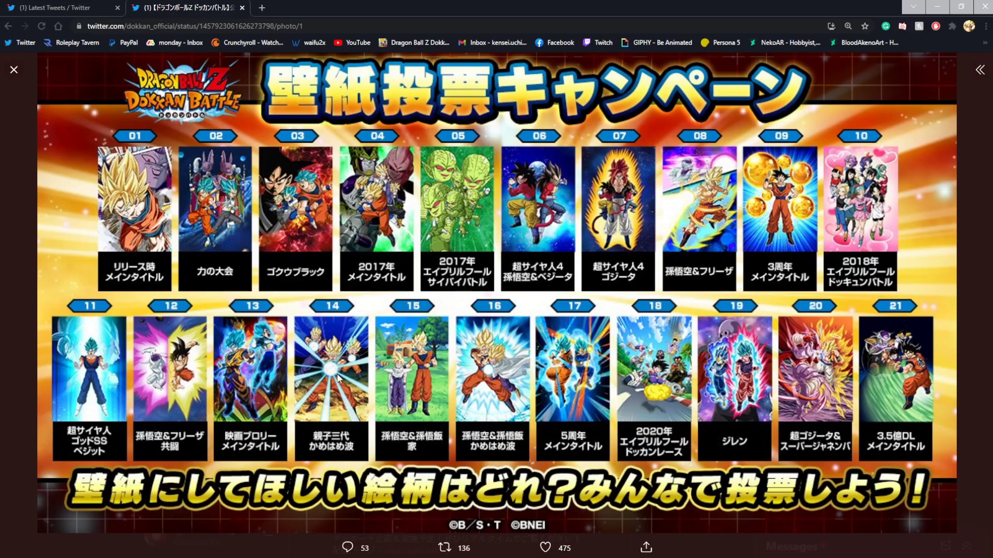
mouse_move(395, 384)
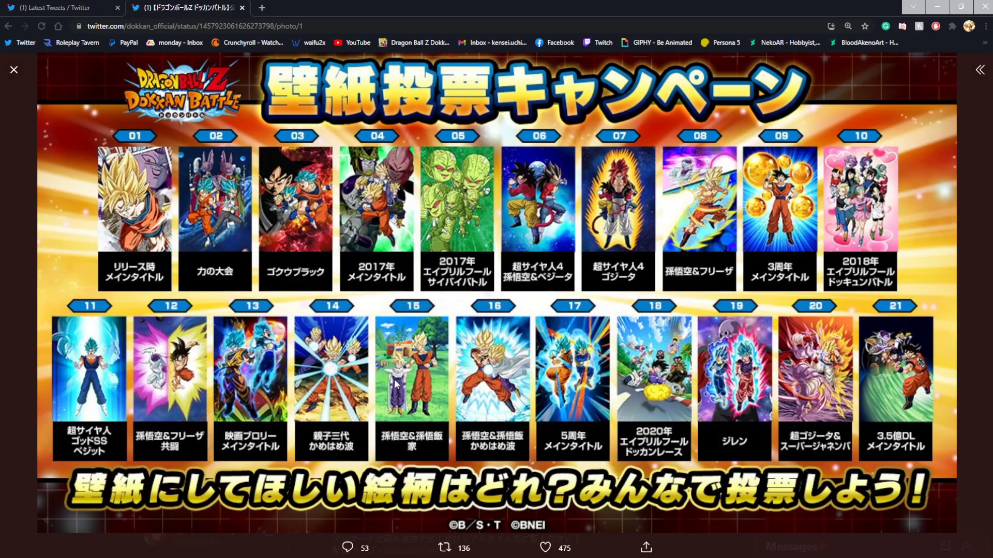
mouse_move(497, 383)
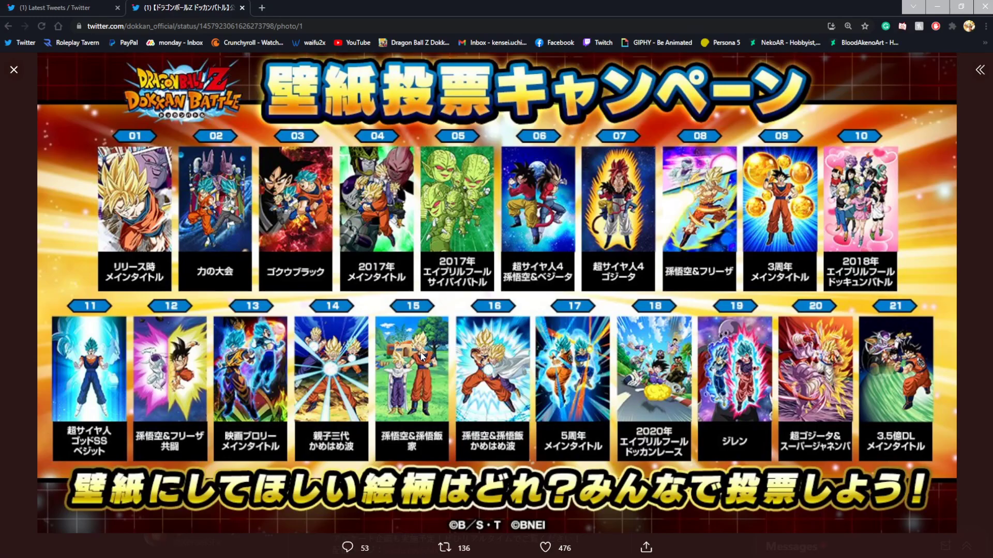
mouse_move(581, 380)
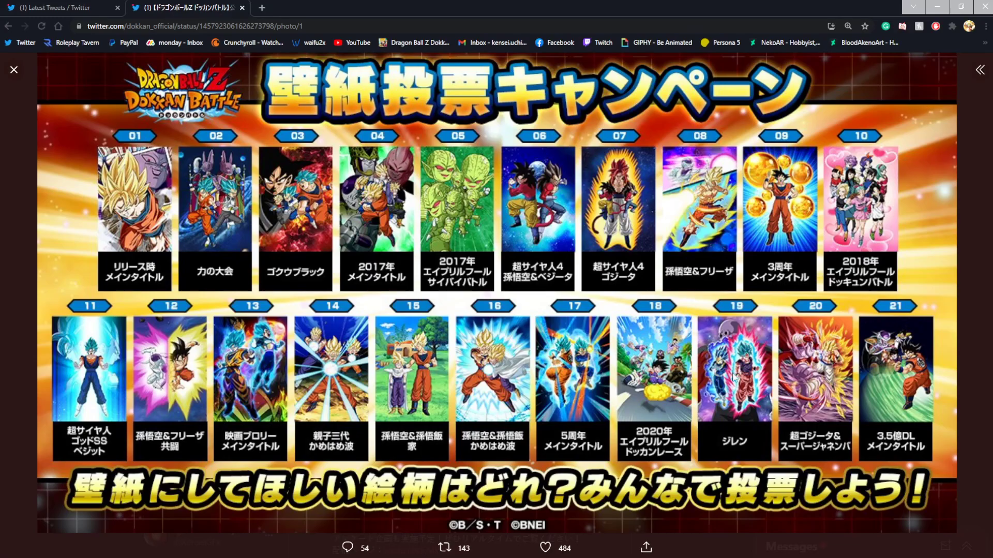
mouse_move(731, 358)
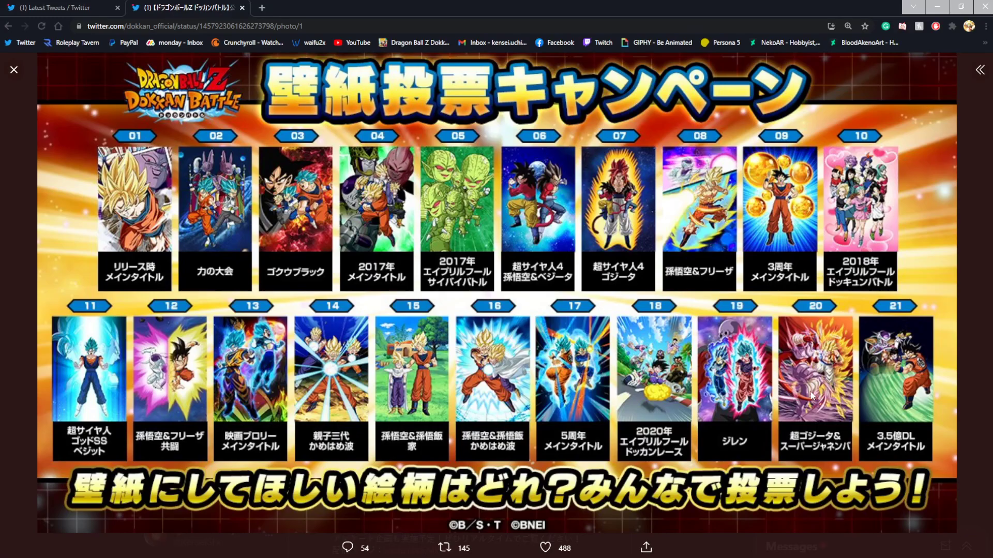
left_click(544, 547)
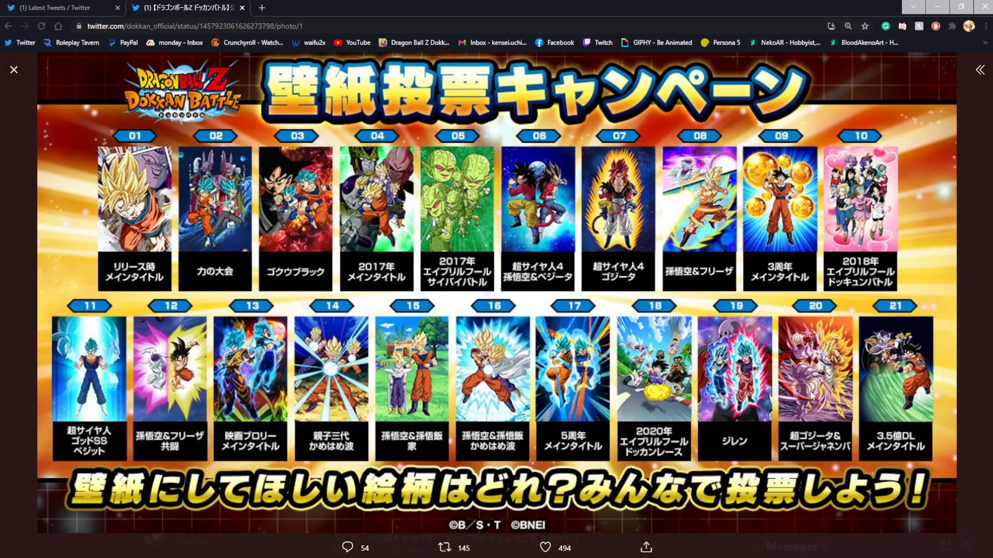
mouse_move(800, 386)
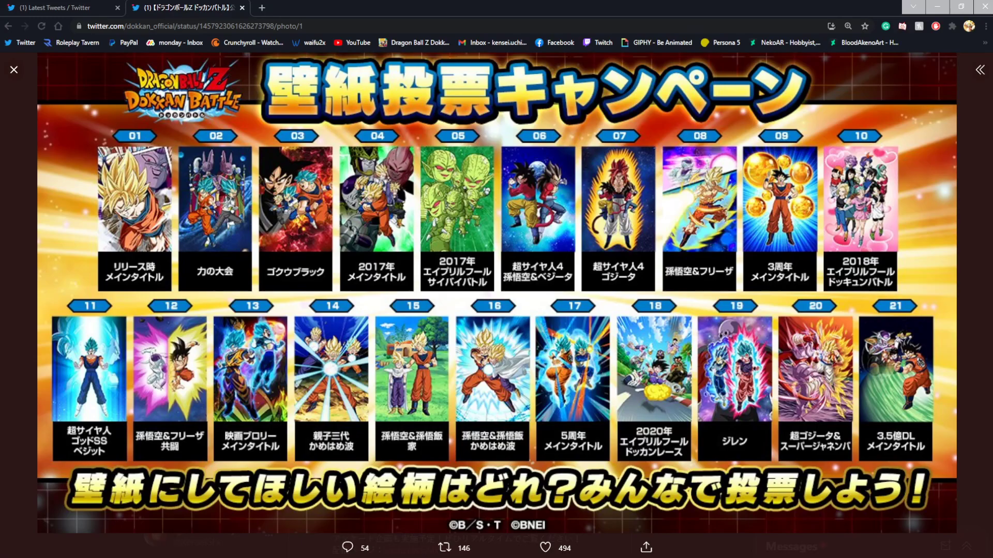
left_click(543, 547)
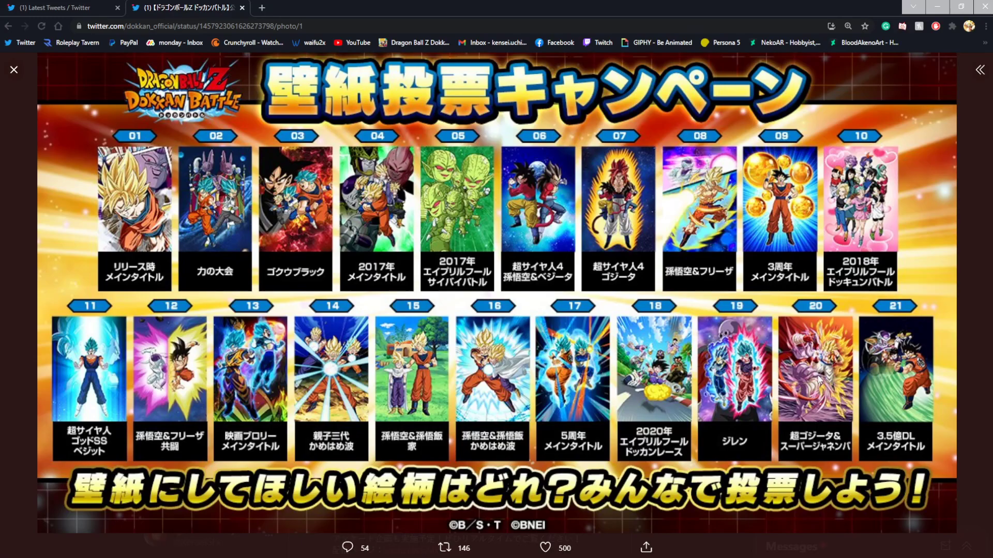
mouse_move(893, 377)
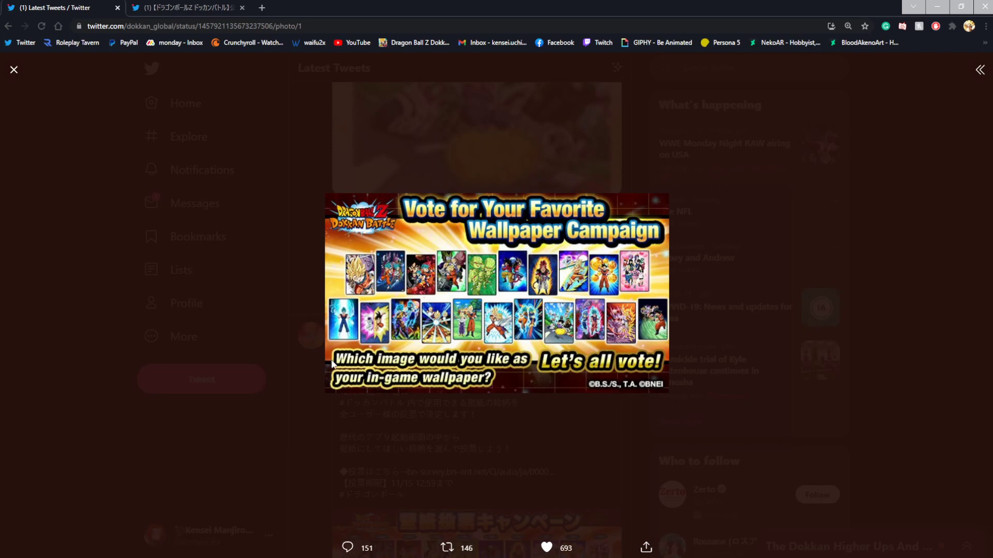
Open the global Dokkan Battle tweet to read its survey link and voting period until 11/14.
left_click(14, 70)
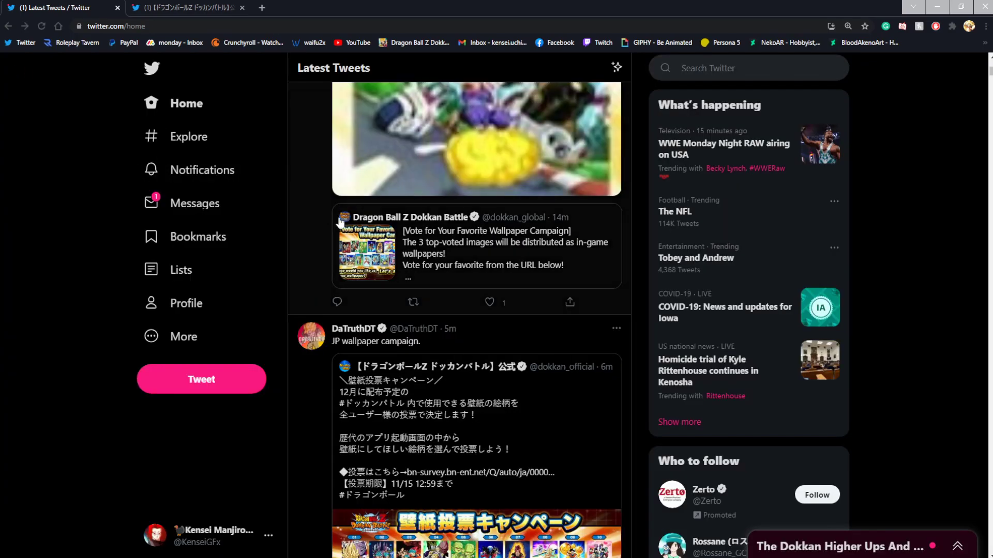
left_click(366, 245)
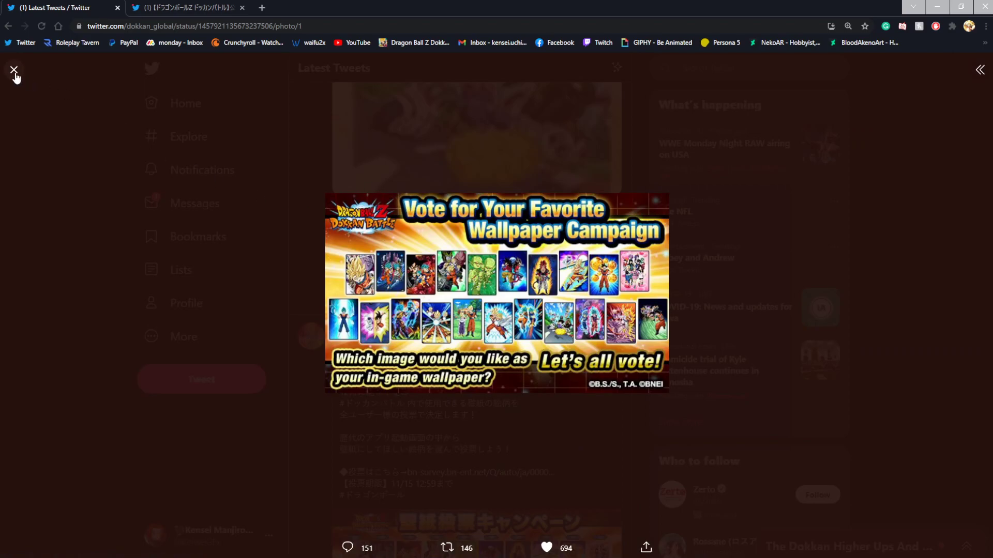
left_click(14, 70)
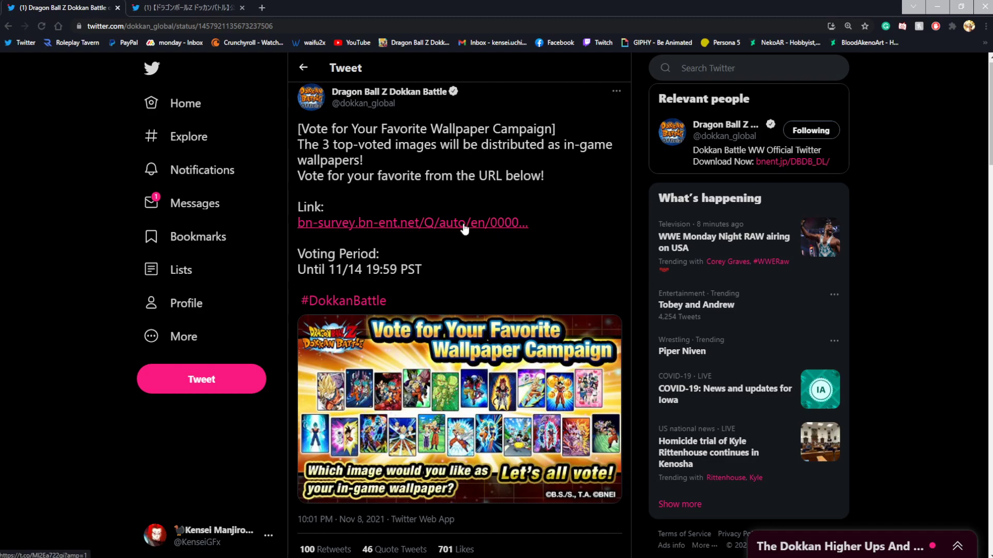
Open the vote survey and vote for option 20, Super Gogeta & Super Janemba.
left_click(412, 223)
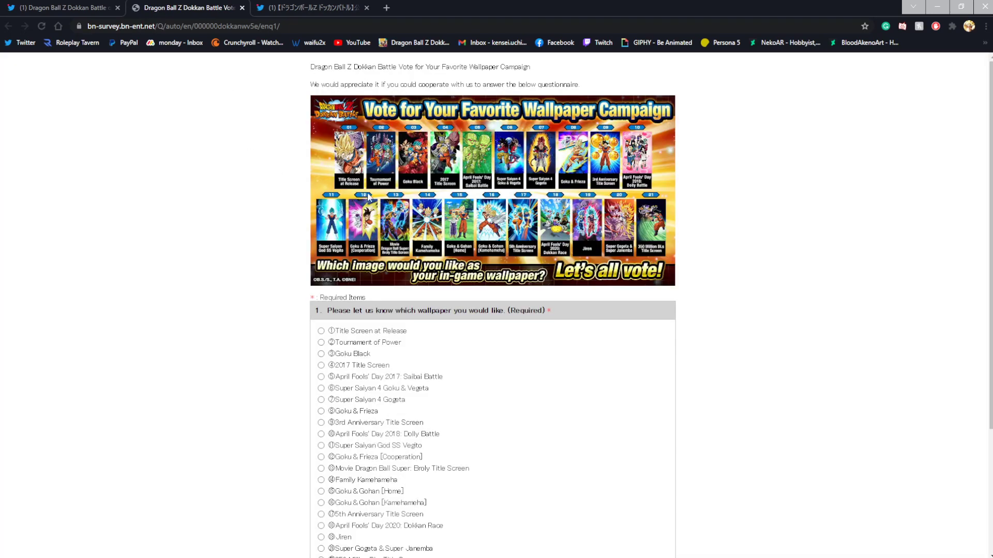
mouse_move(377, 292)
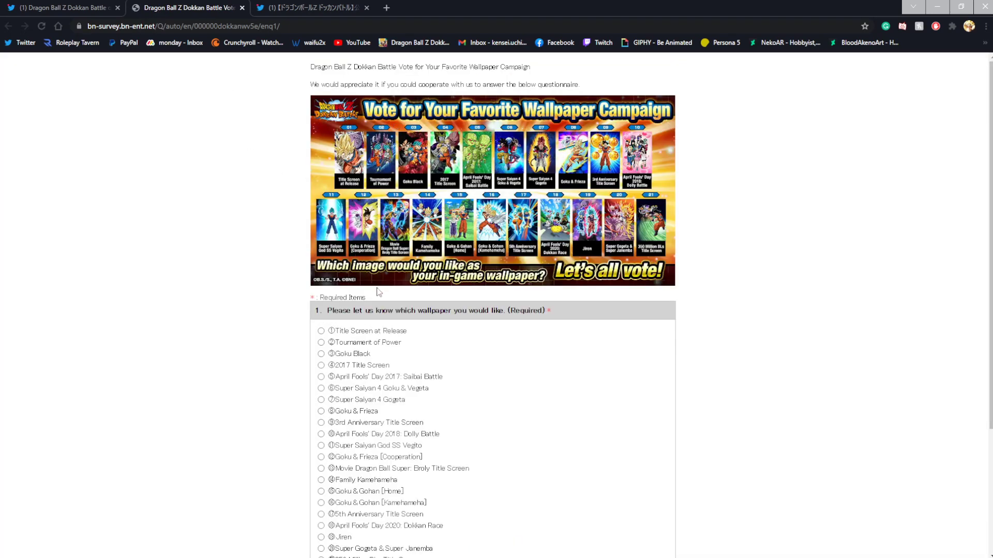
scroll("down", 3)
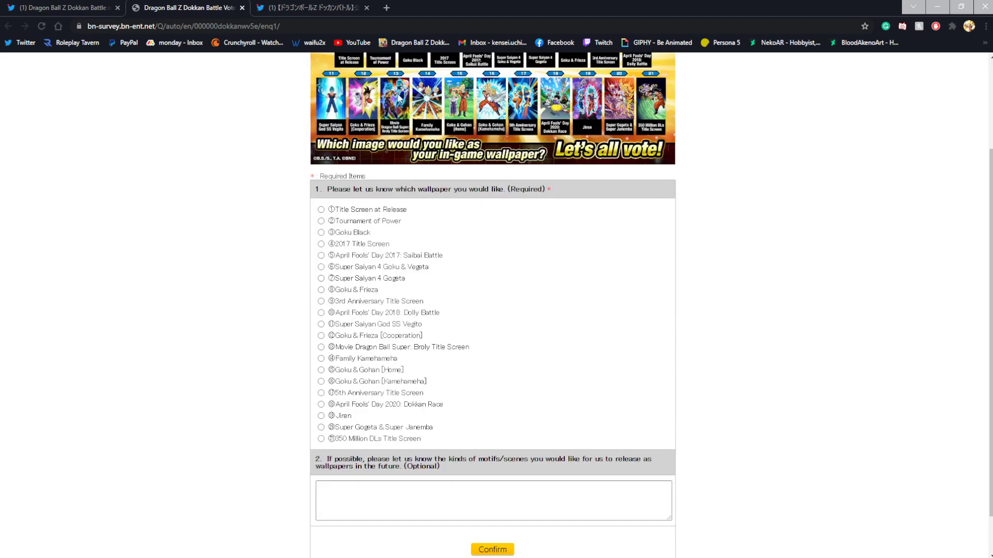
left_click(321, 347)
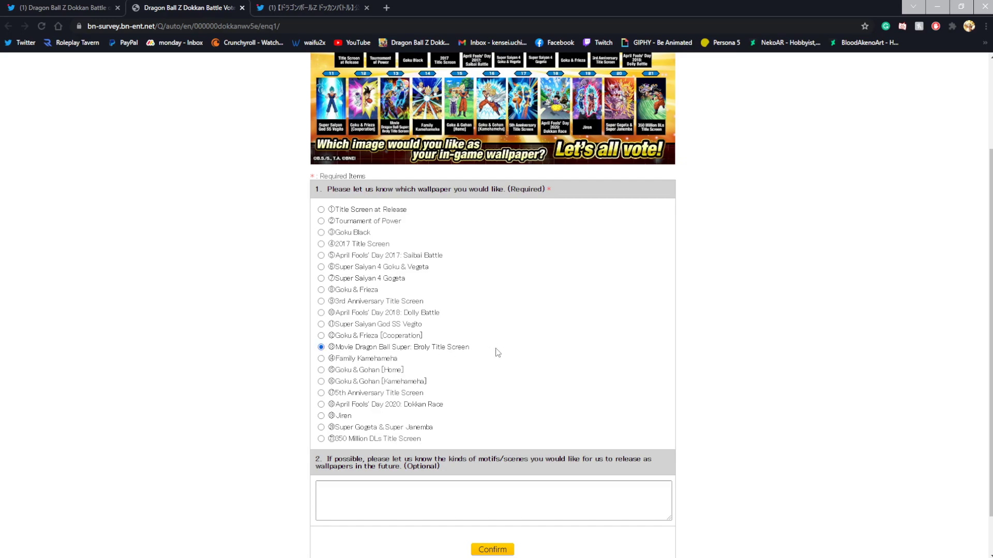
mouse_move(342, 397)
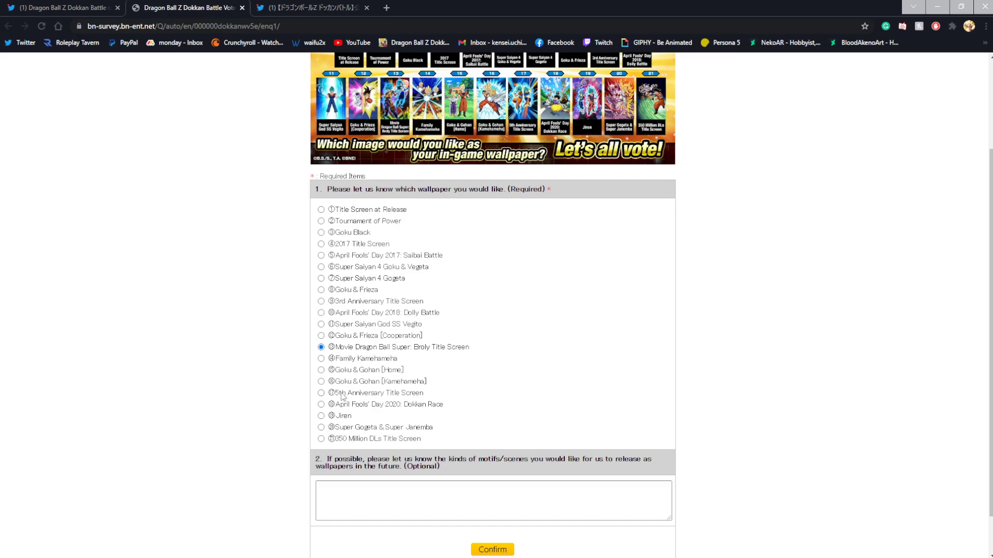
left_click(321, 430)
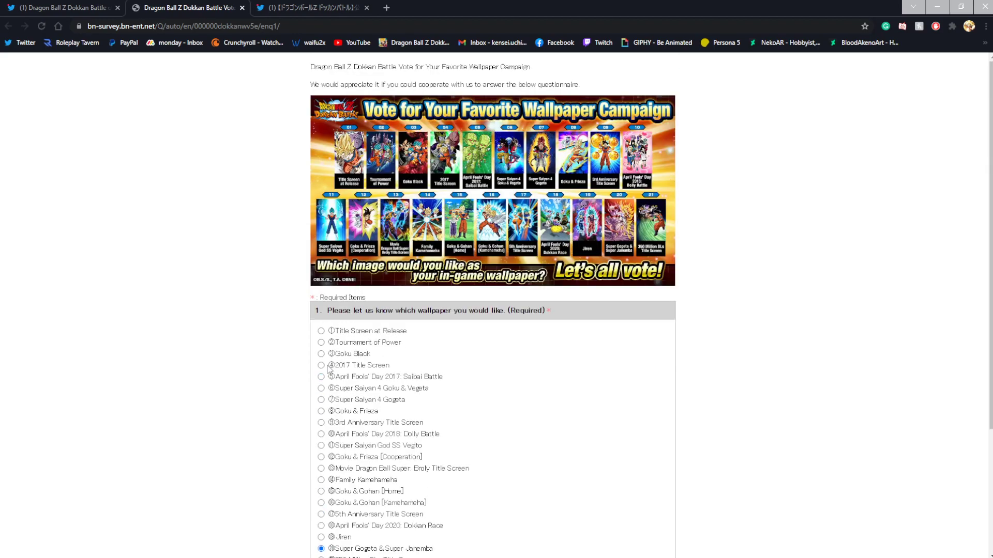
scroll("down", 3)
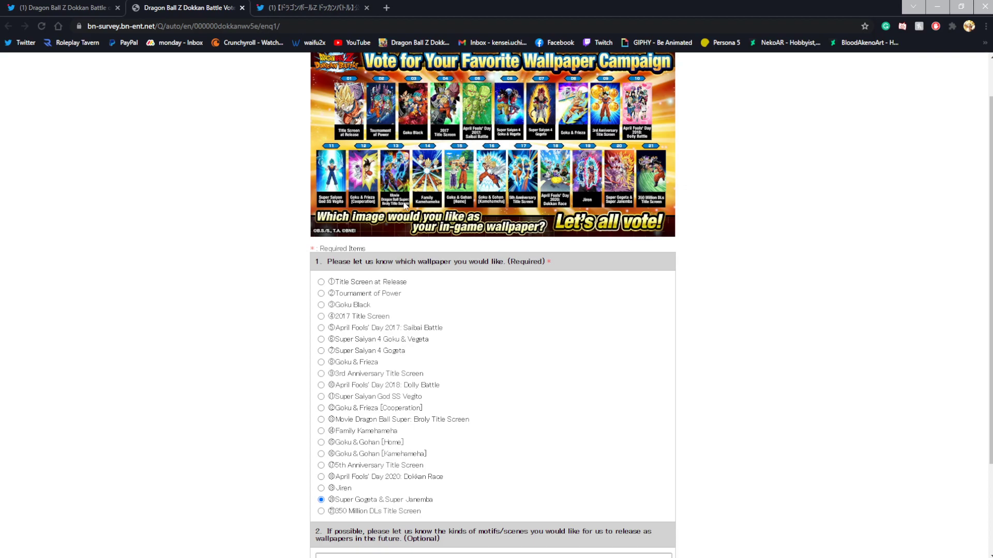
scroll("down", 3)
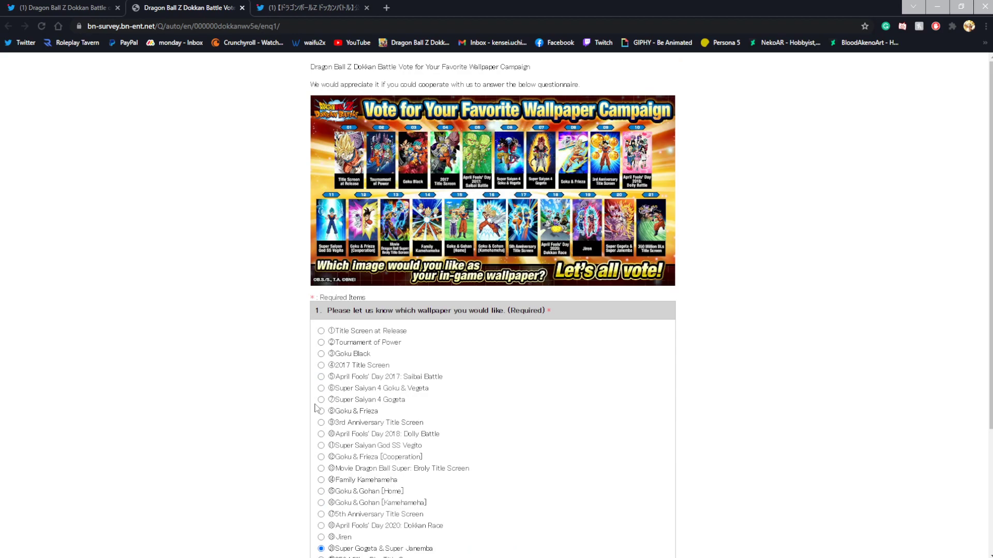
scroll("down", 3)
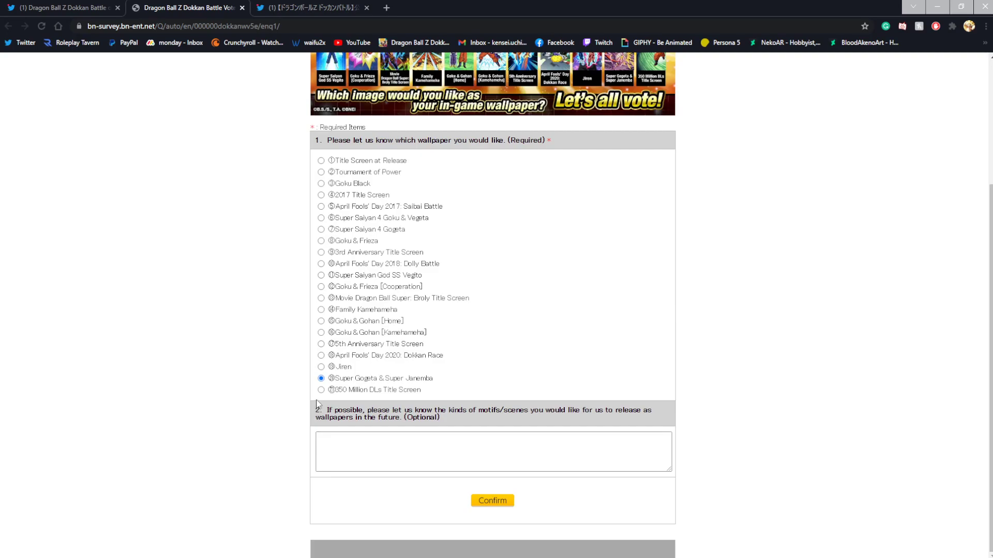
mouse_move(487, 419)
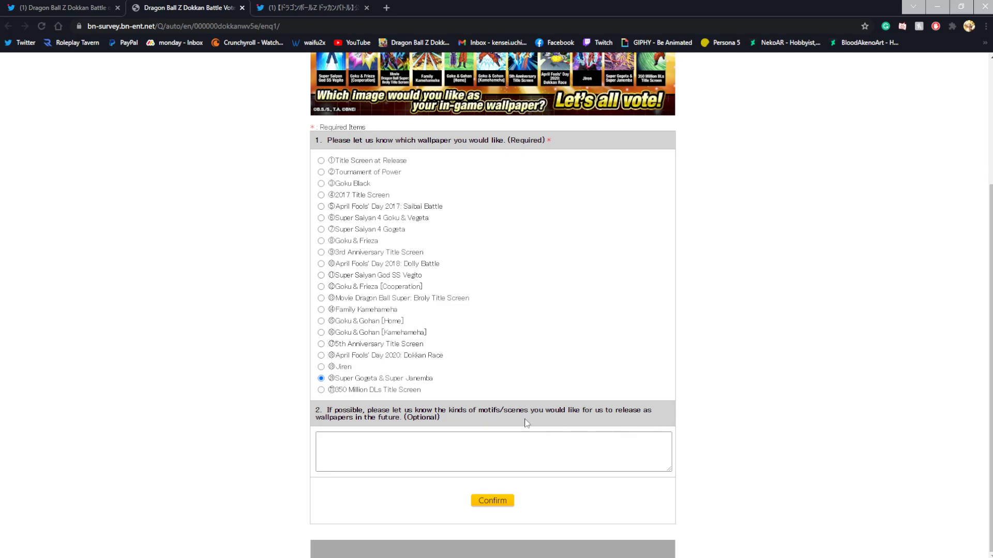
left_click(448, 451)
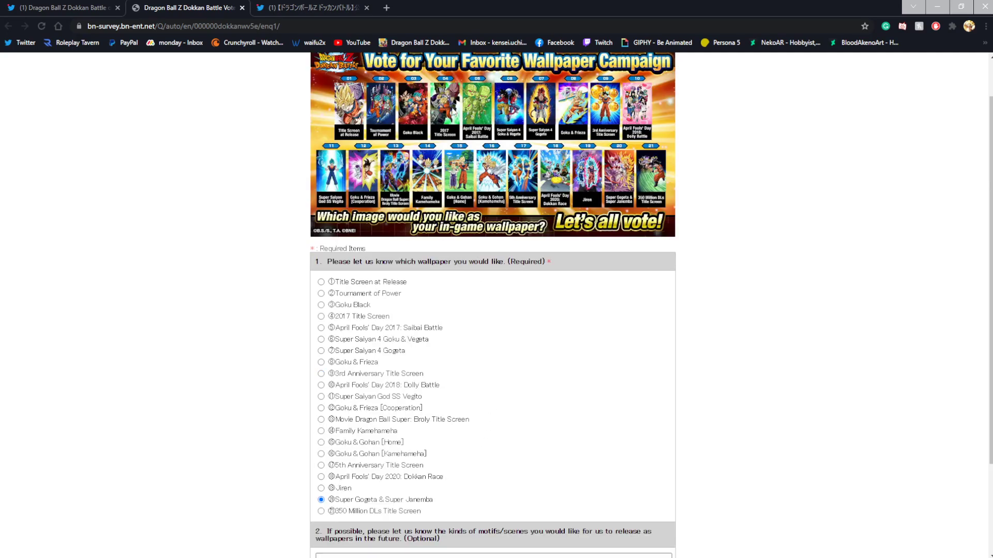
scroll("down", 3)
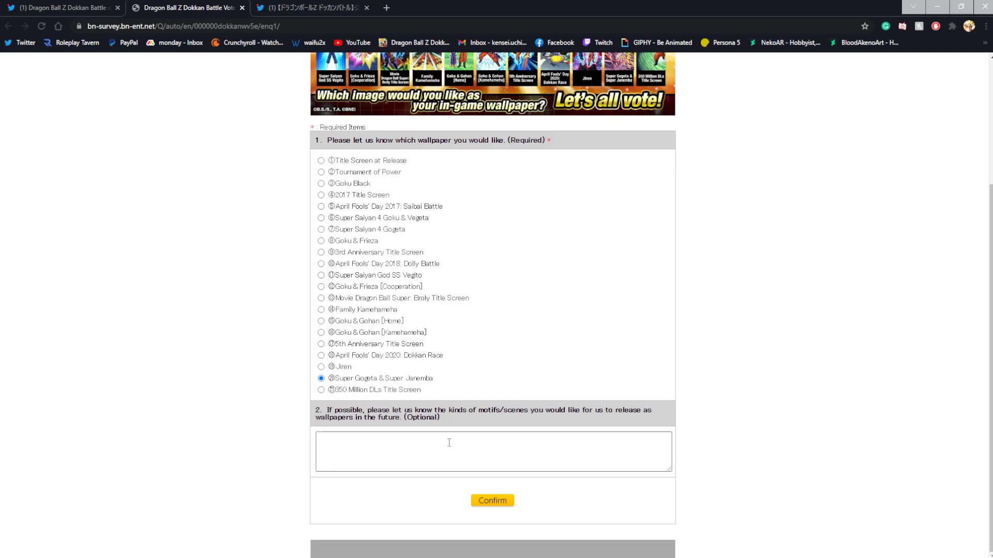
scroll("up", 3)
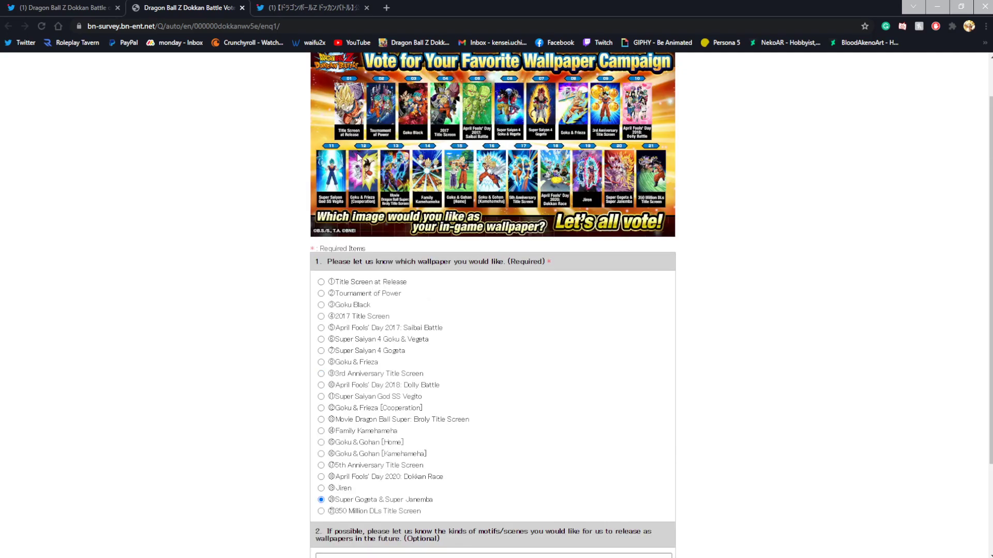
mouse_move(393, 203)
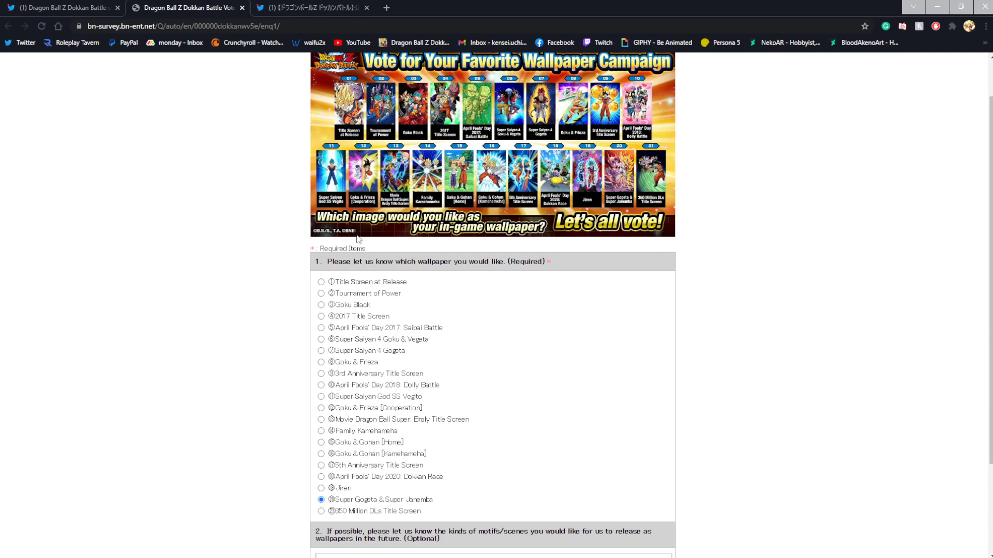
scroll("down", 3)
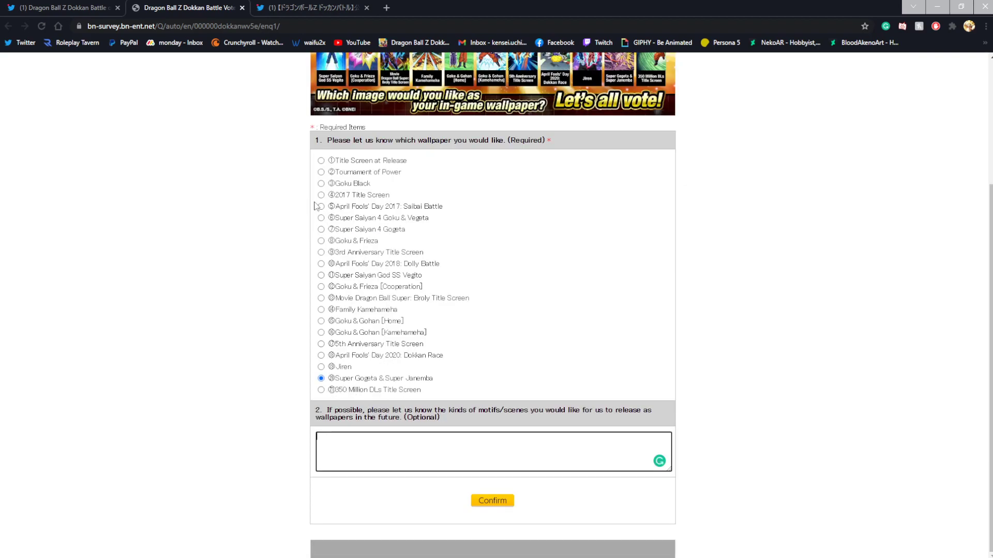
mouse_move(342, 305)
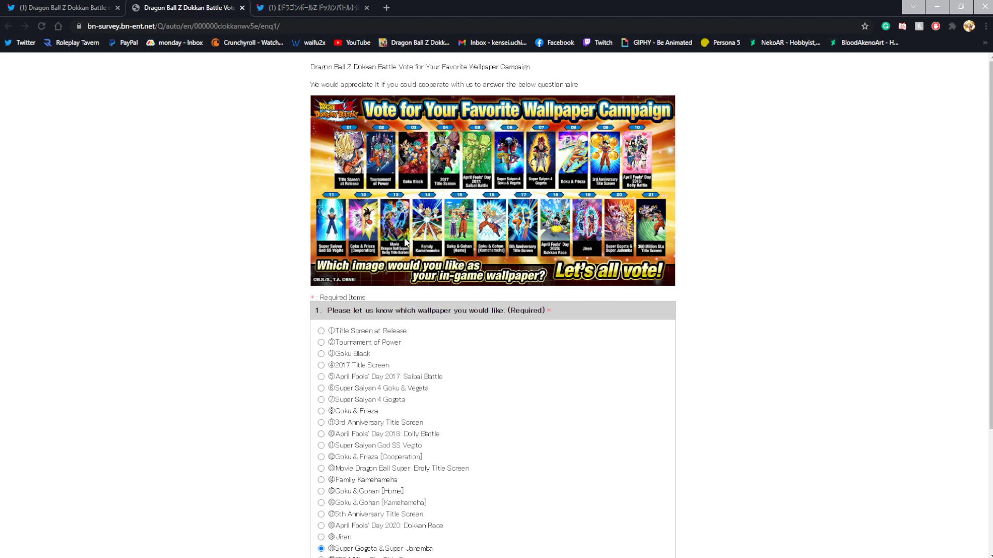
mouse_move(409, 243)
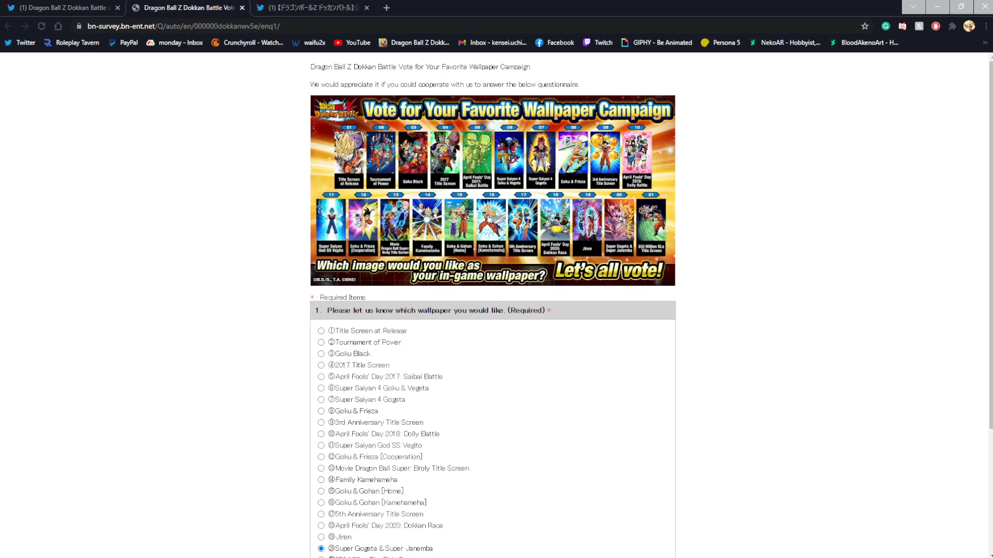
scroll("down", 3)
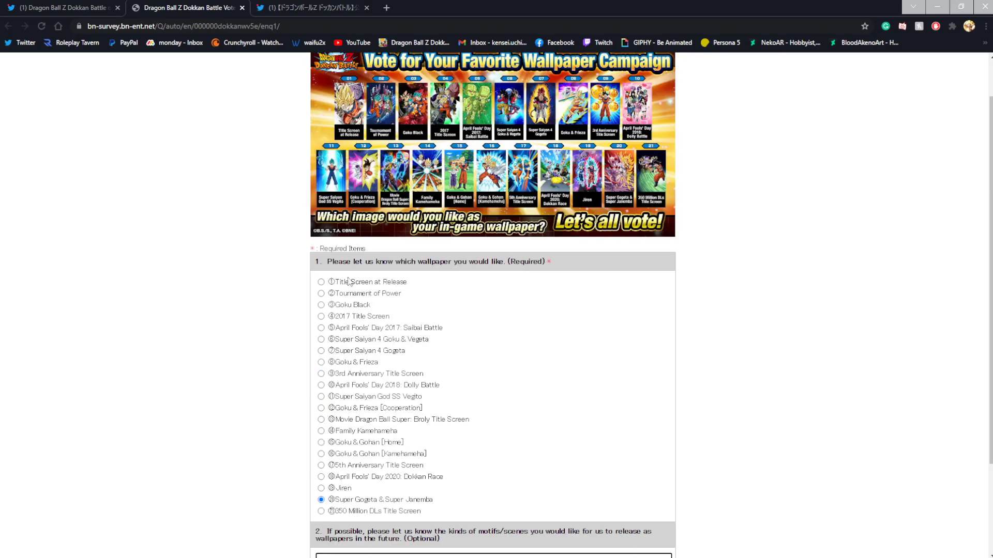
scroll("down", 3)
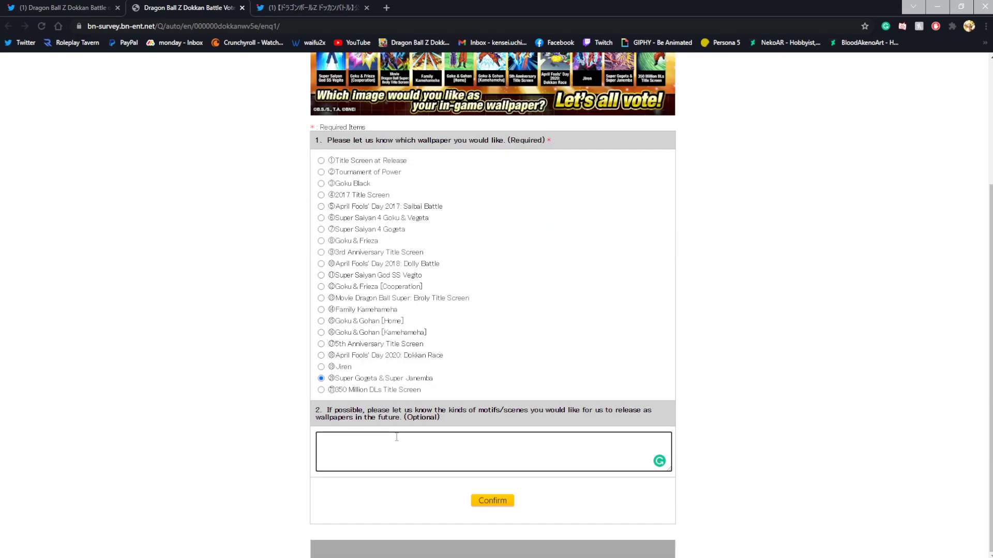
Type the first suggestion line: 'More of Dragon Ball Z Movies besides Broly'.
type("More of the Dra")
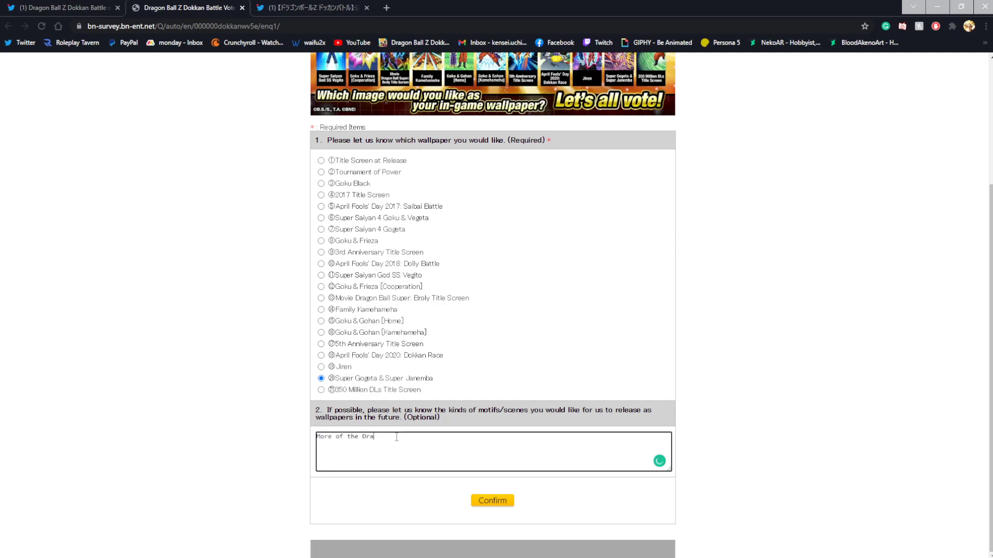
type("gon Ball")
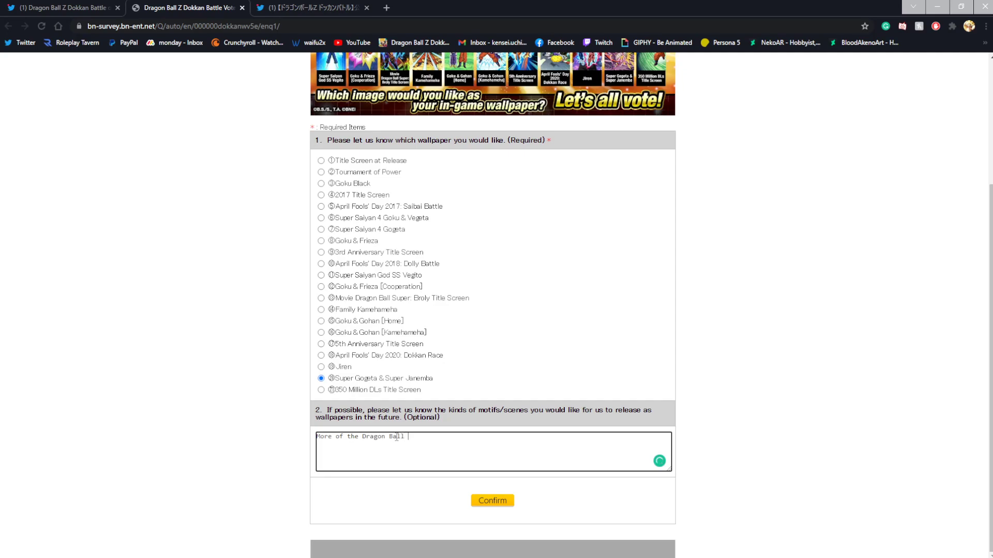
type("Z Movies")
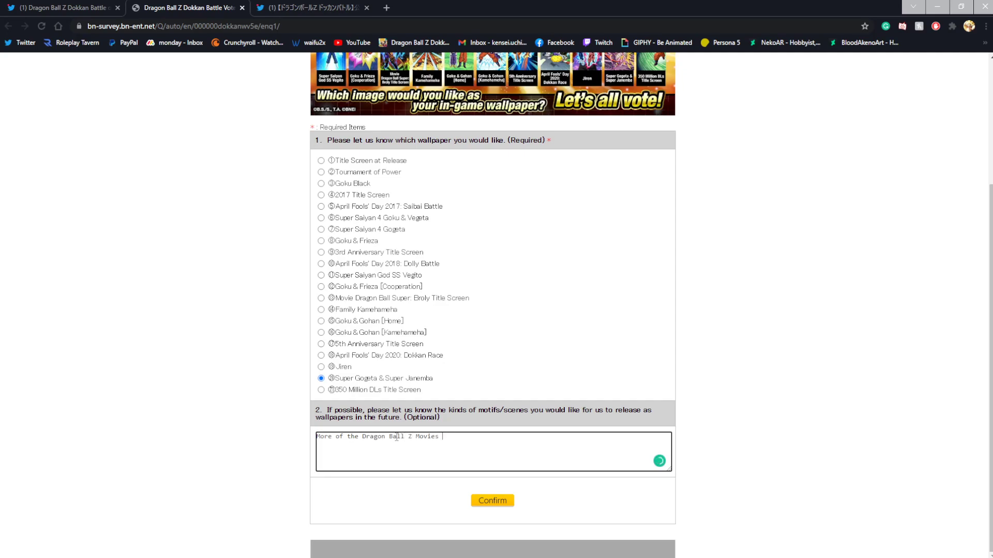
type("besides Br")
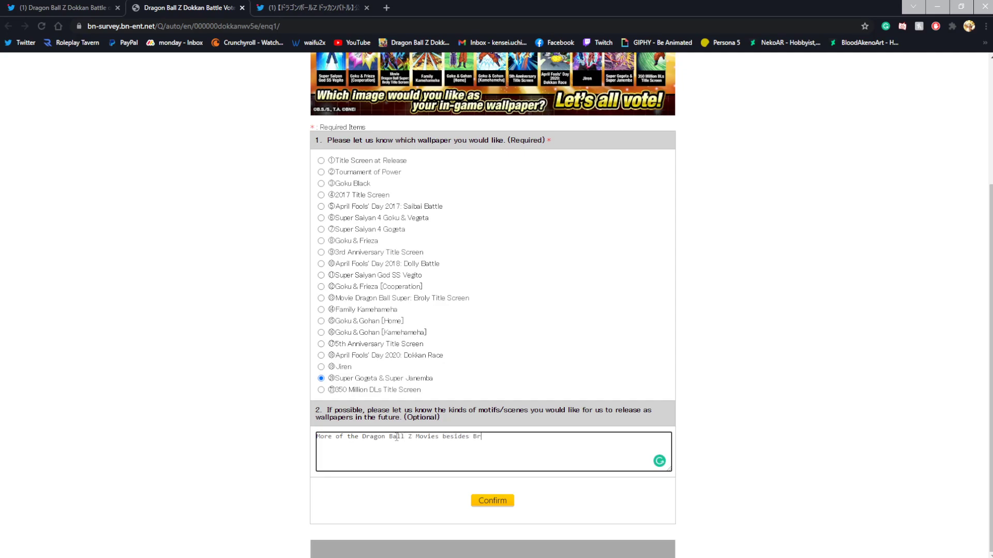
type("oly")
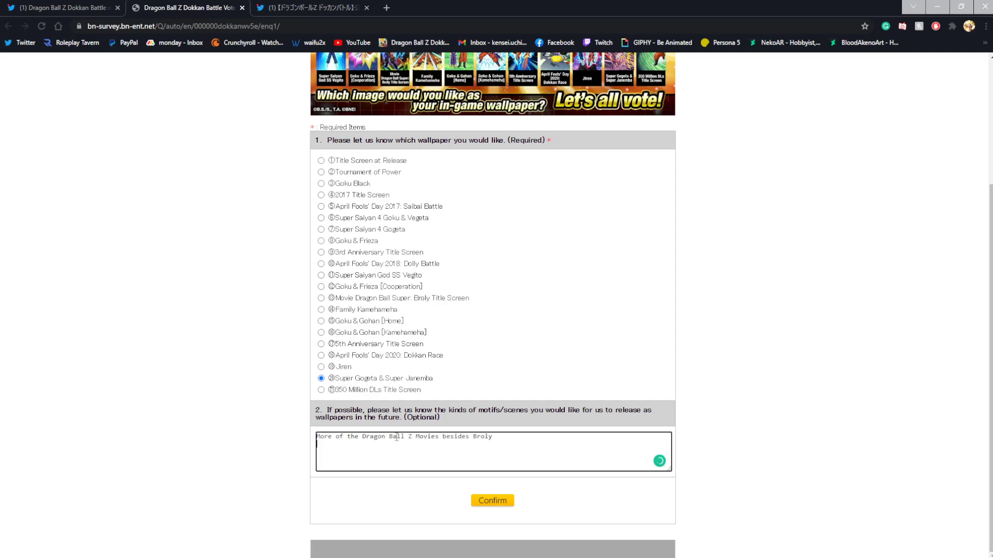
Add suggestion lines for more Dragon Ball Heroes and wallpapers, inserting 'Super' before 'Dragon Ball Heros'.
type("Some D")
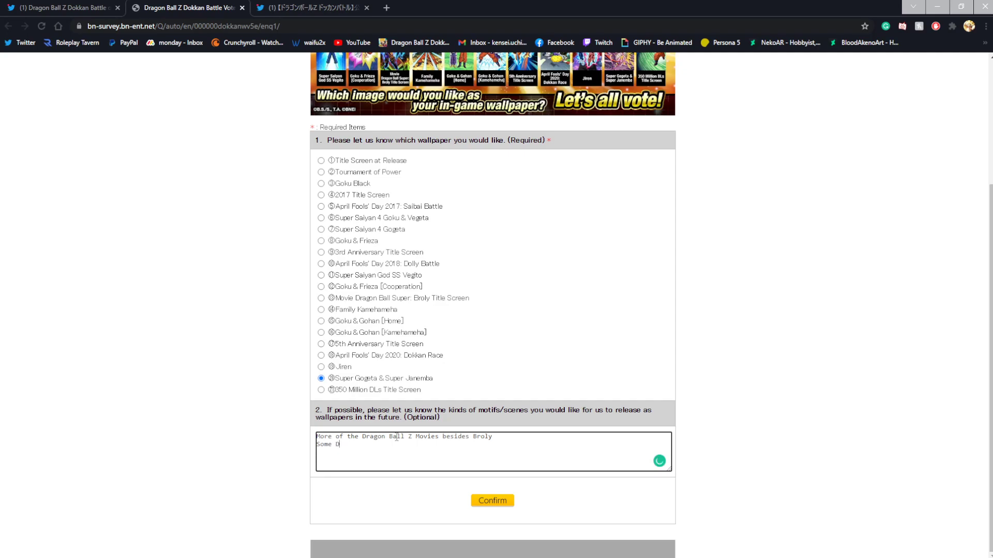
type("ragon")
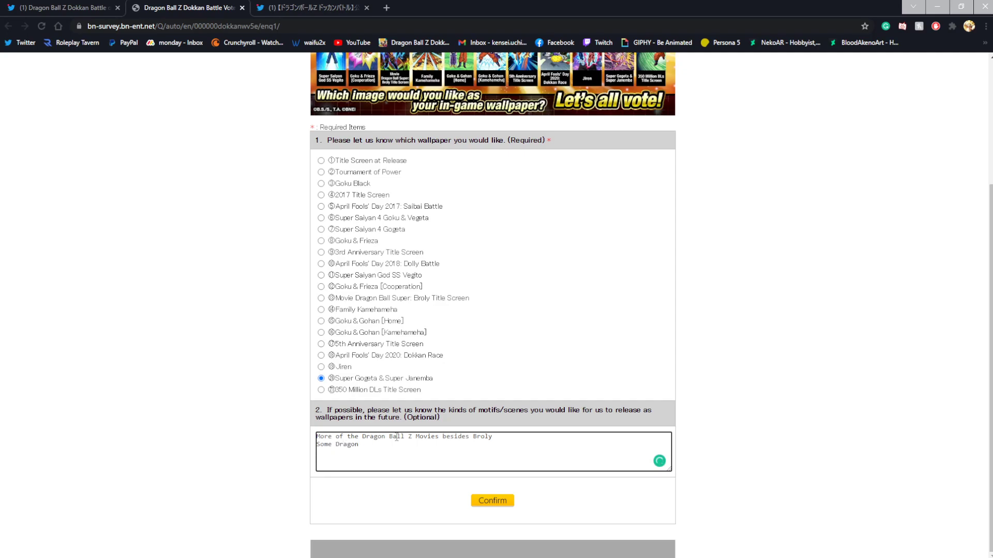
type("Ball Heros")
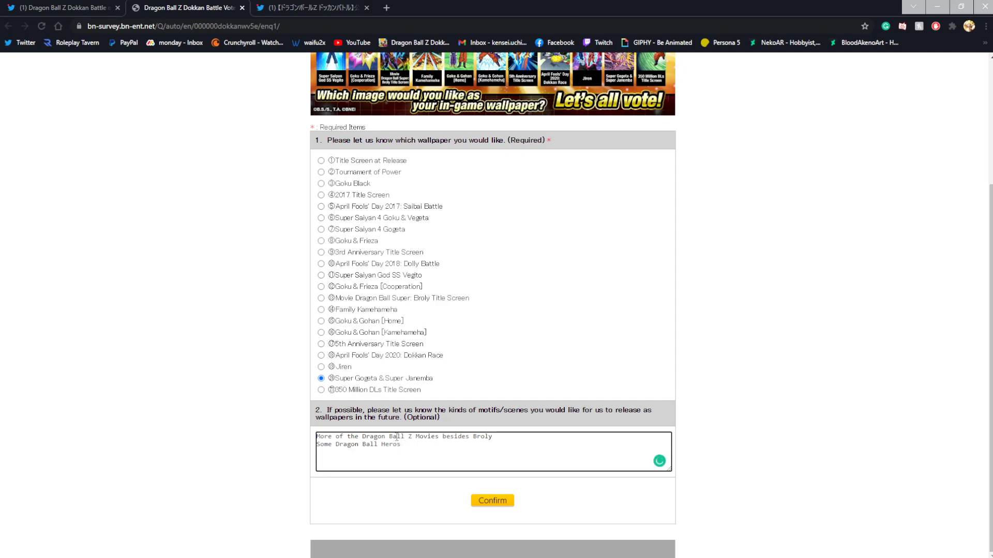
type("as well")
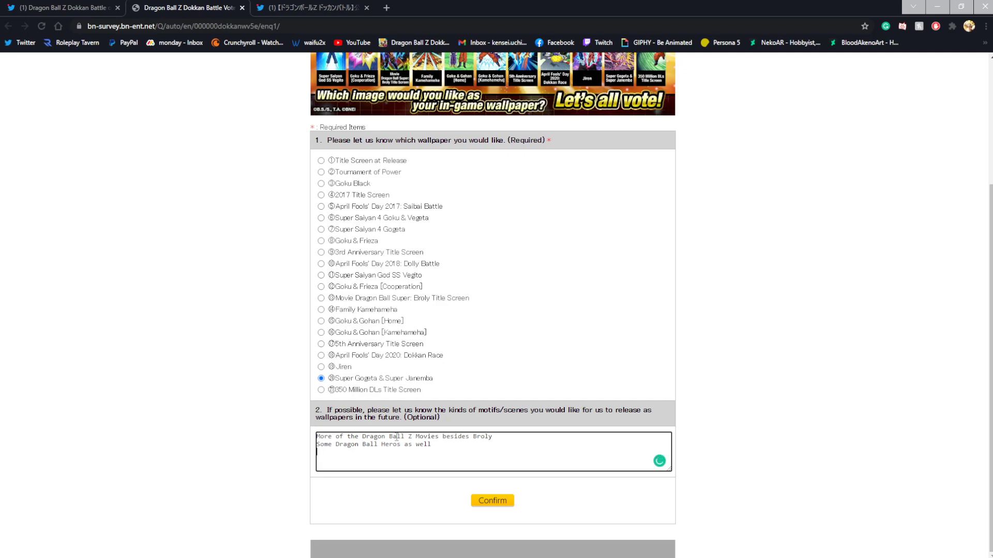
type("Dtr")
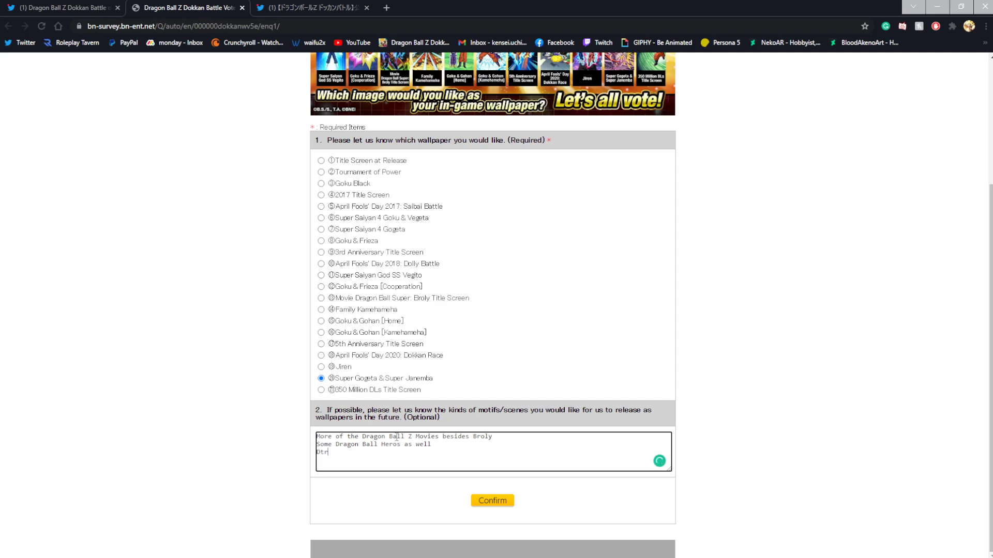
type("Dragon")
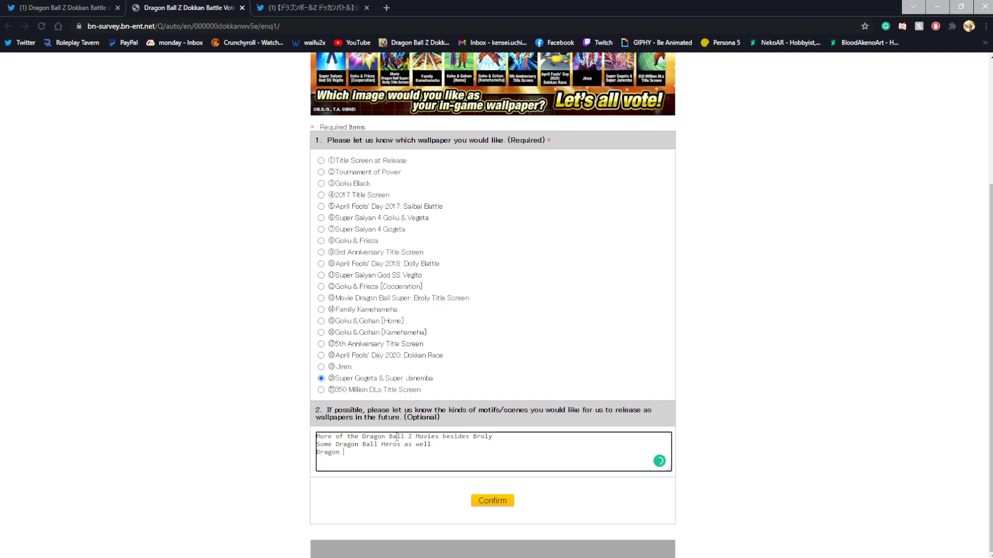
type("Ball Wallpapers as well")
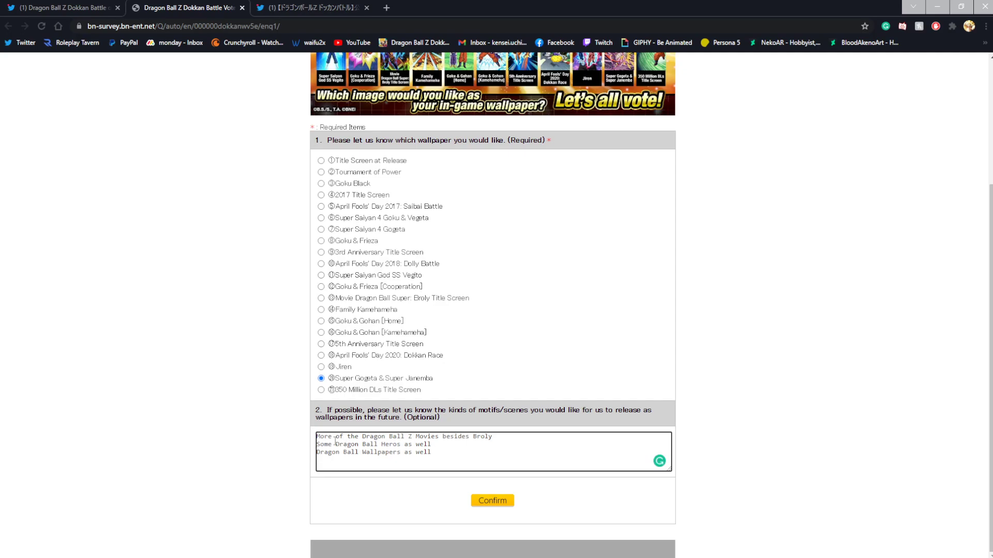
type("Super")
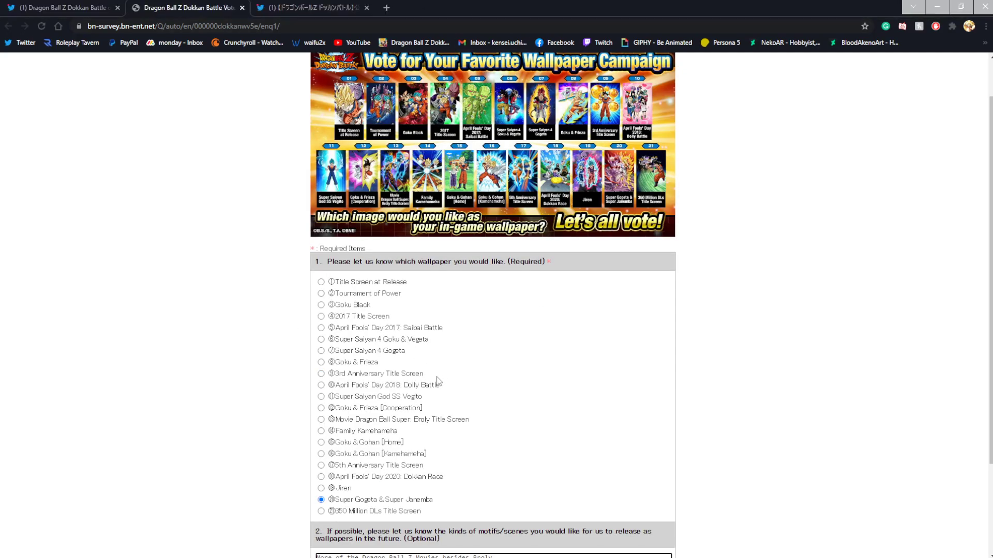
scroll("down", 3)
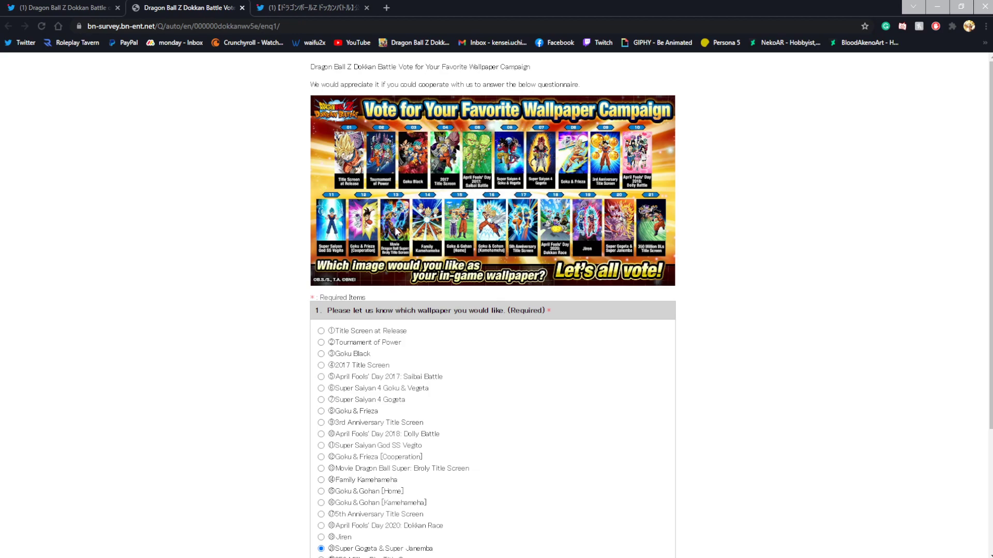
mouse_move(395, 237)
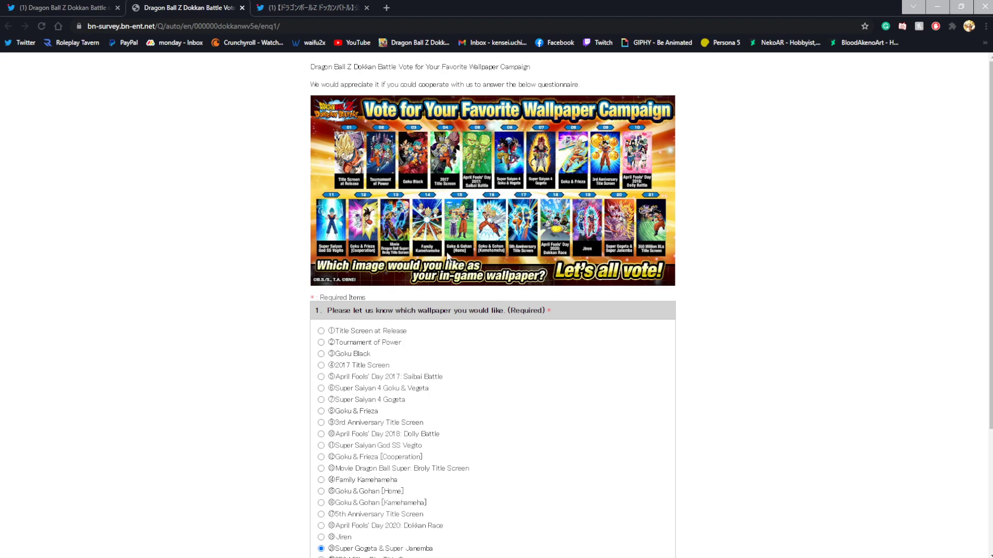
mouse_move(590, 257)
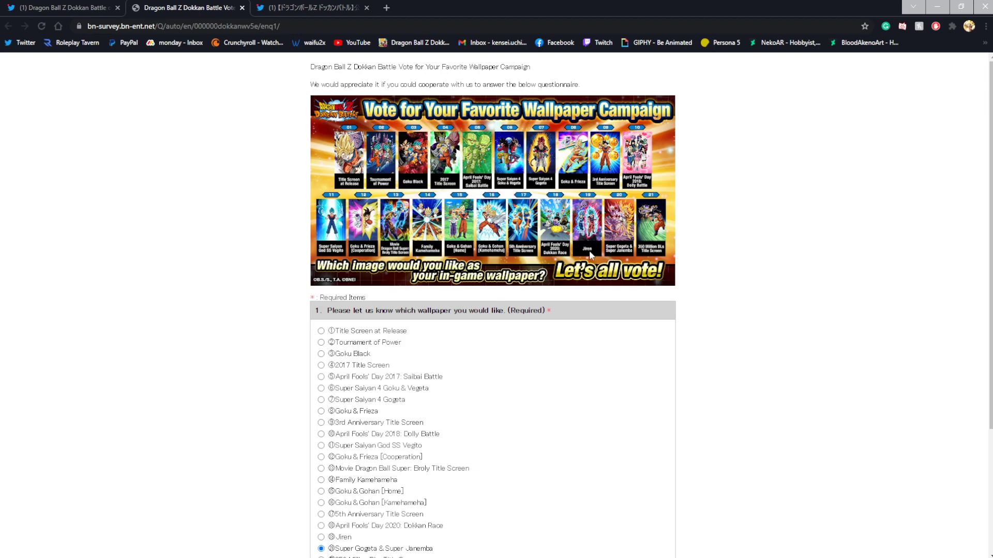
mouse_move(340, 242)
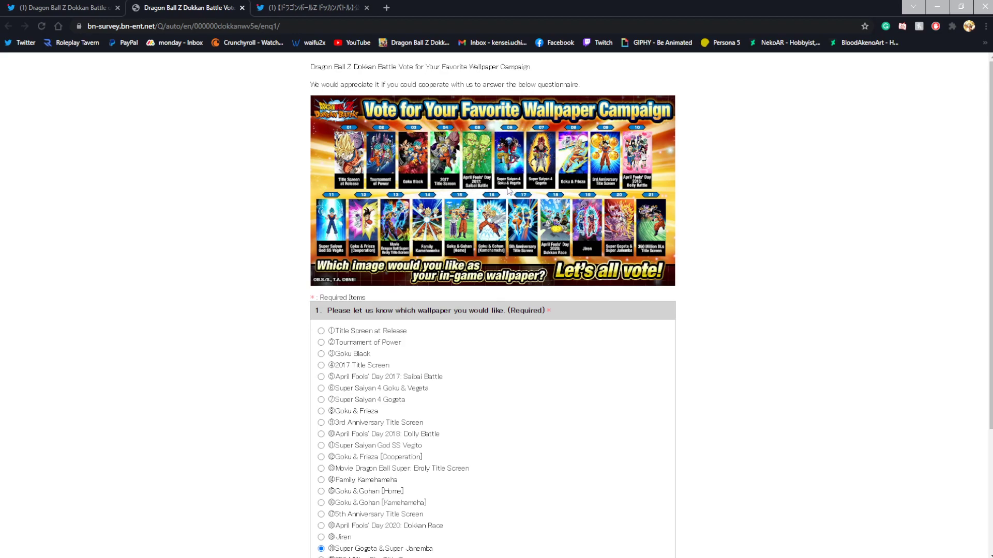
mouse_move(543, 188)
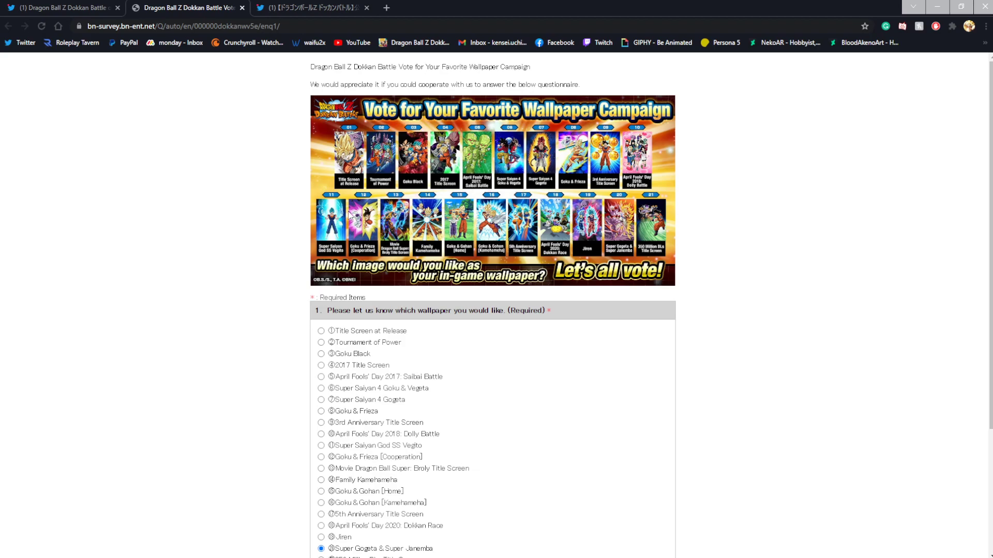
mouse_move(407, 249)
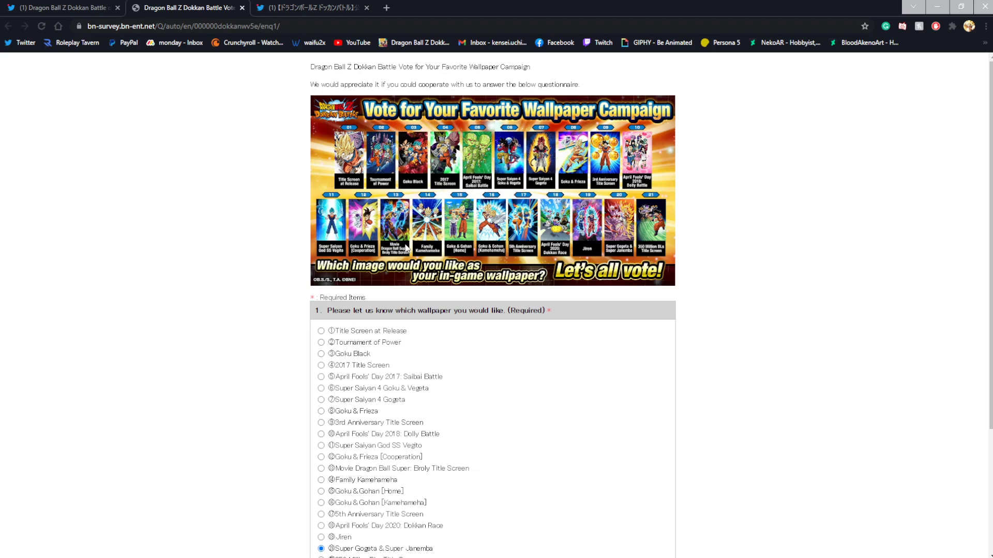
mouse_move(584, 248)
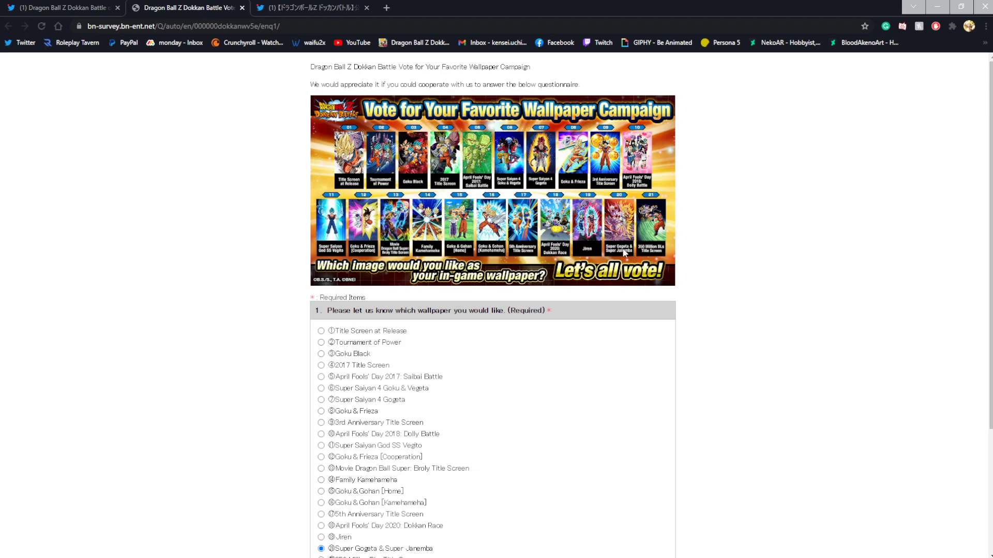
mouse_move(625, 253)
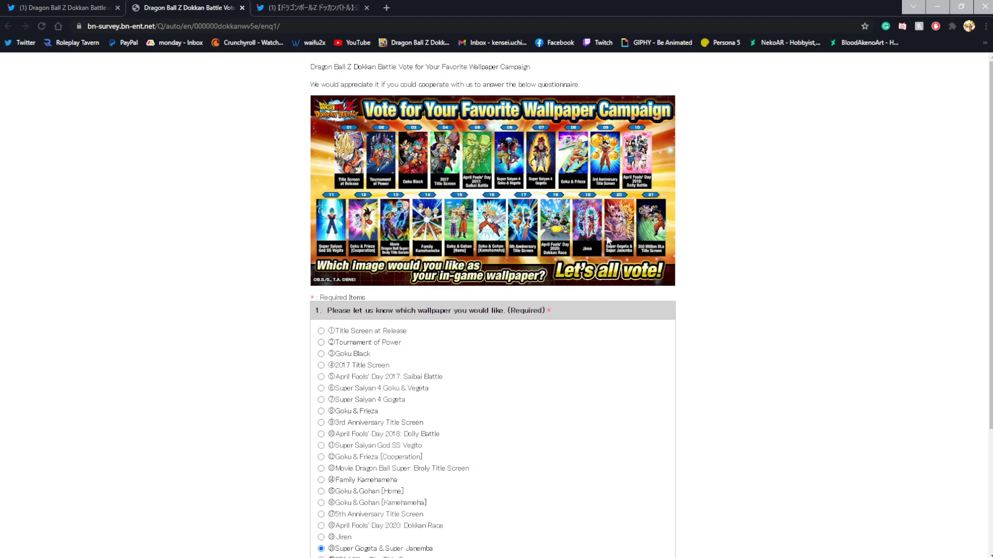
scroll("down", 3)
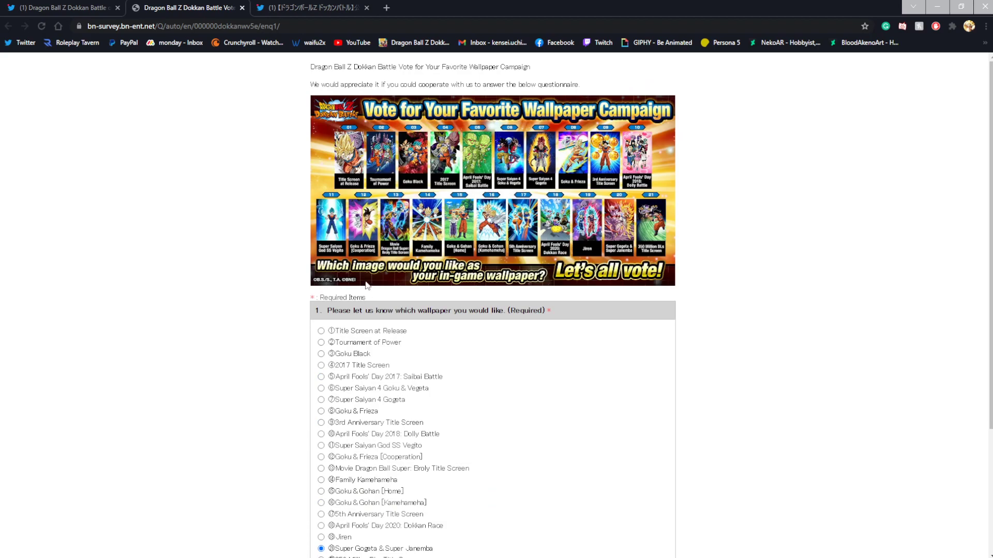
mouse_move(363, 277)
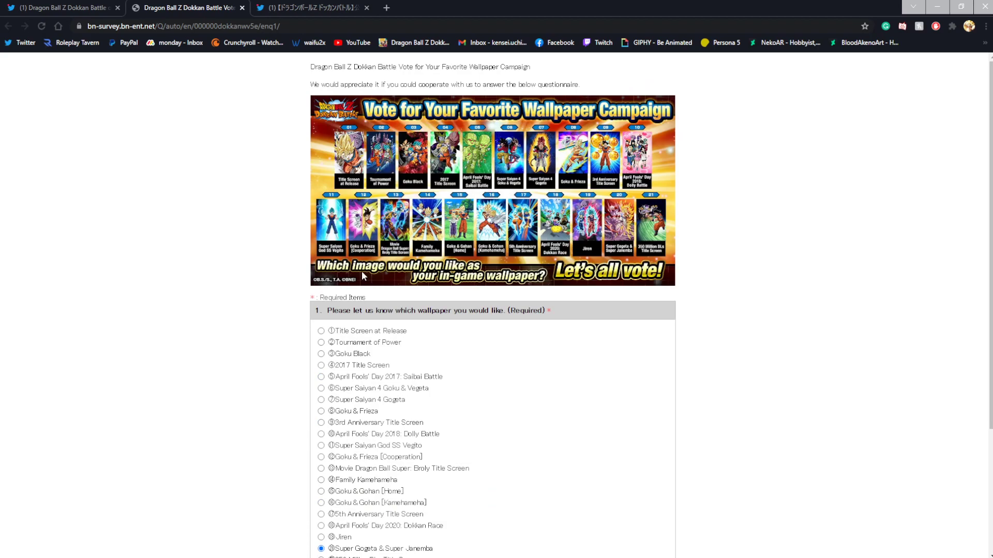
Append ' and Super Gogeta' to the end of the first suggestion line.
scroll("down", 3)
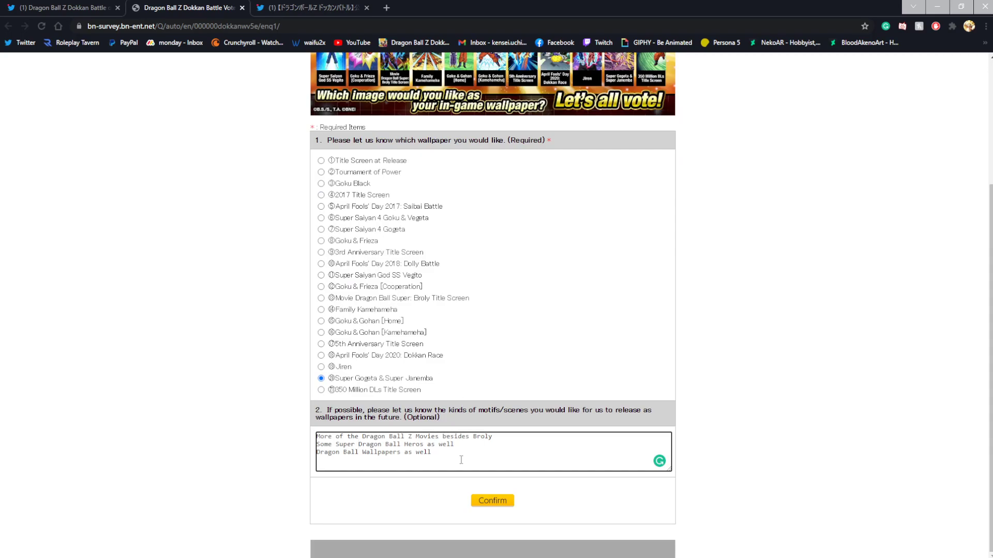
mouse_move(444, 461)
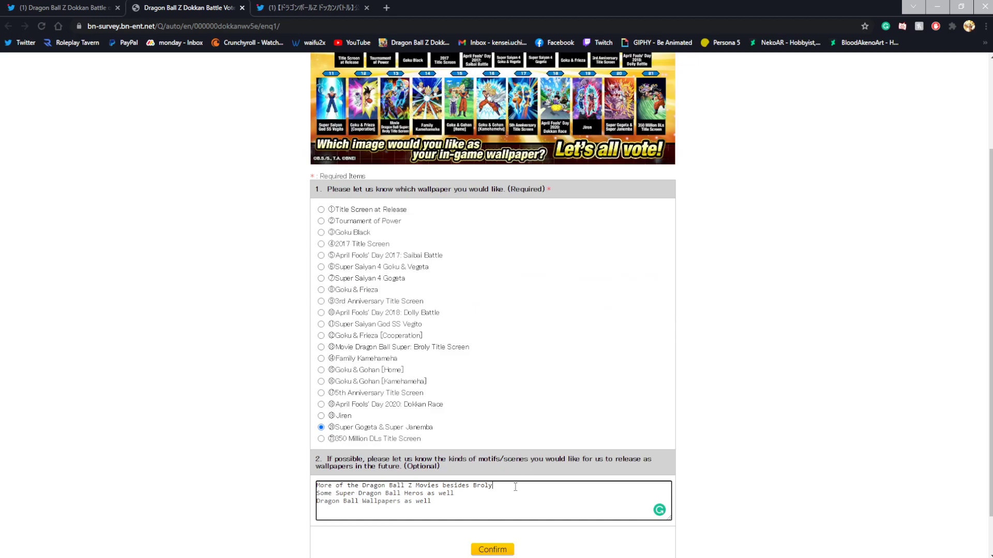
type("and S")
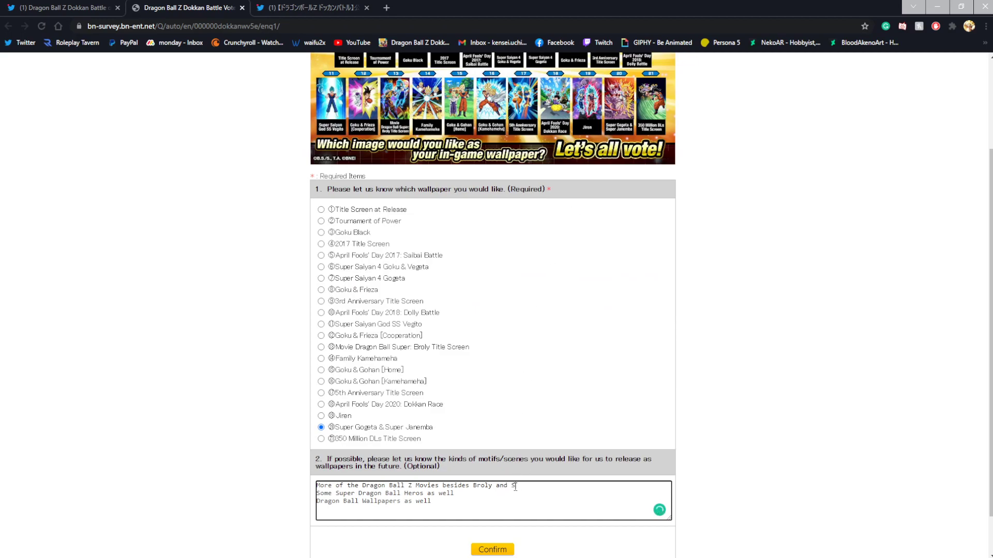
type("uper G")
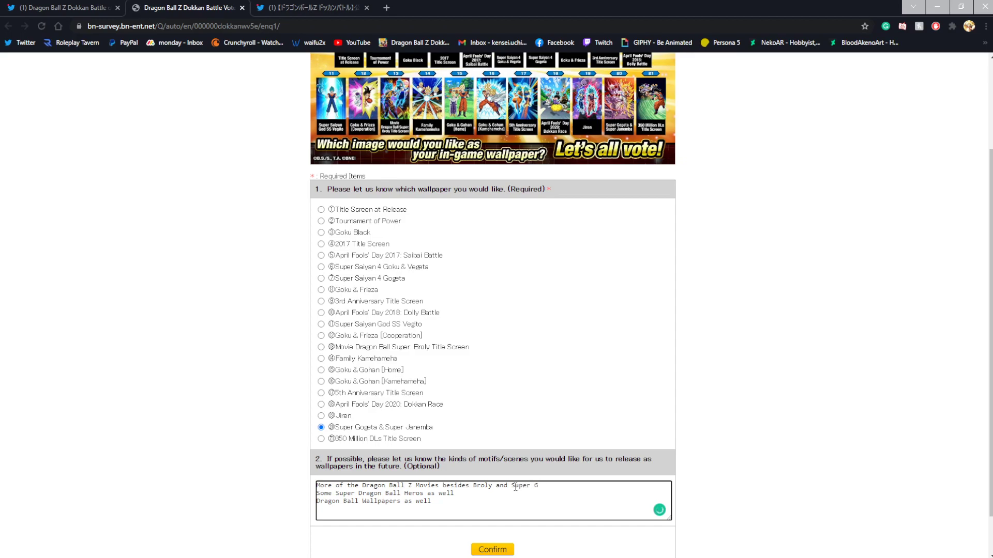
type("ogeta")
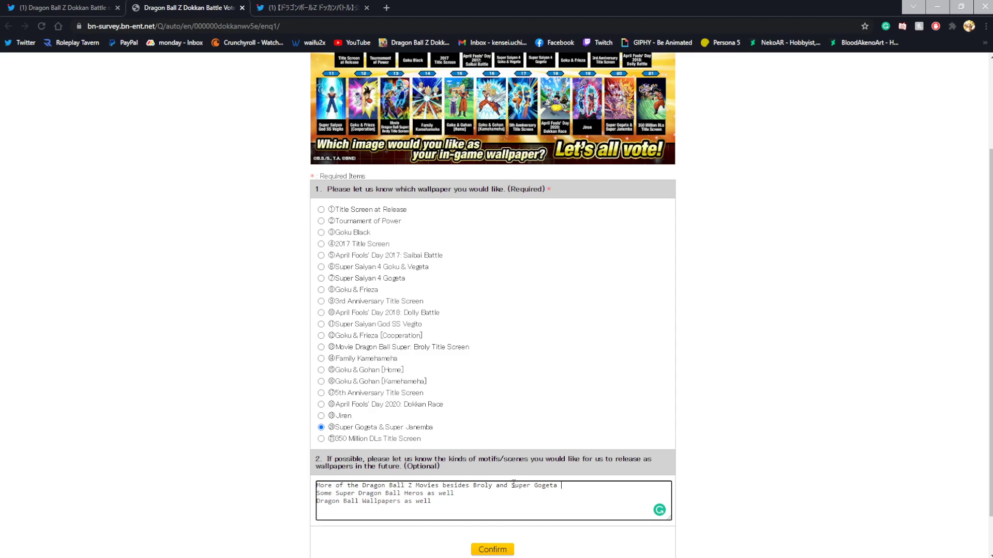
mouse_move(429, 353)
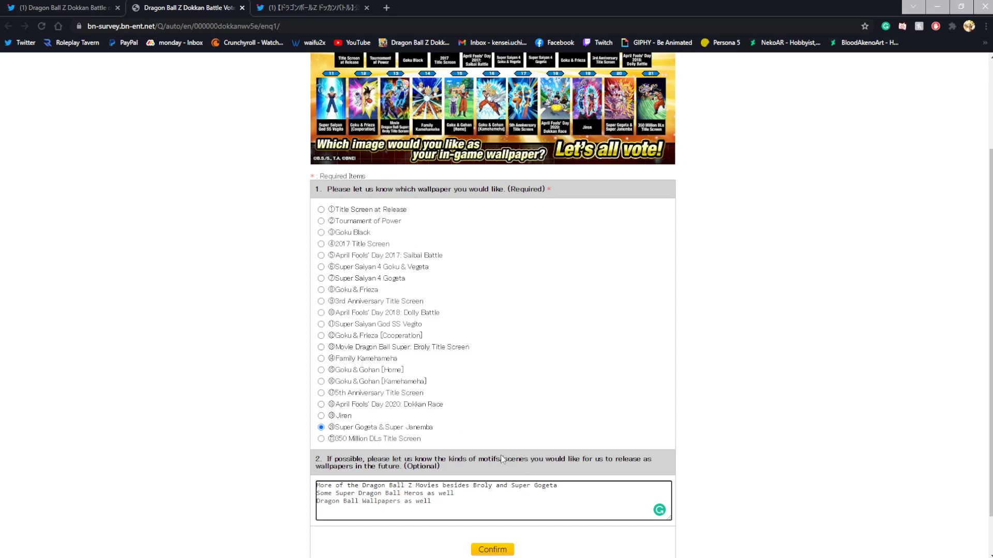
scroll("down", 3)
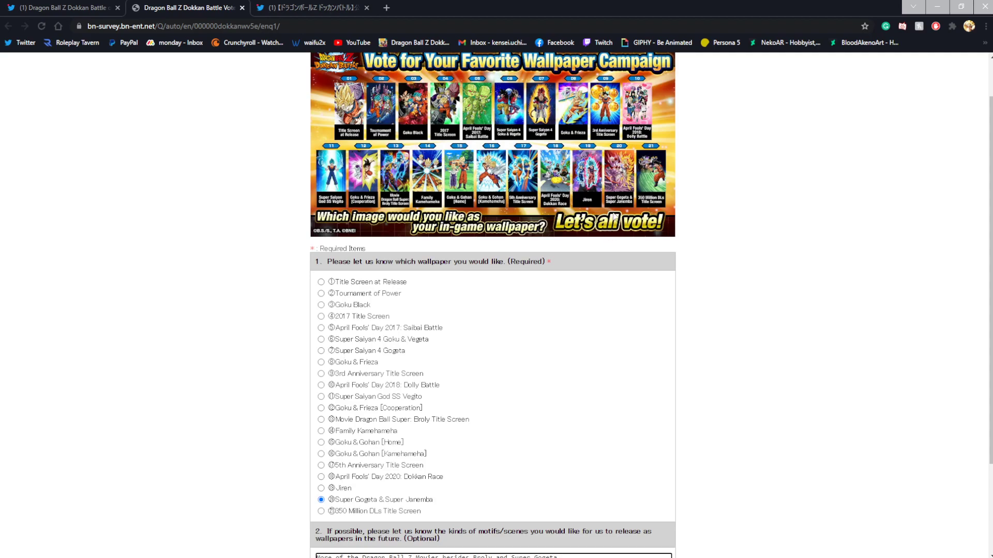
mouse_move(614, 220)
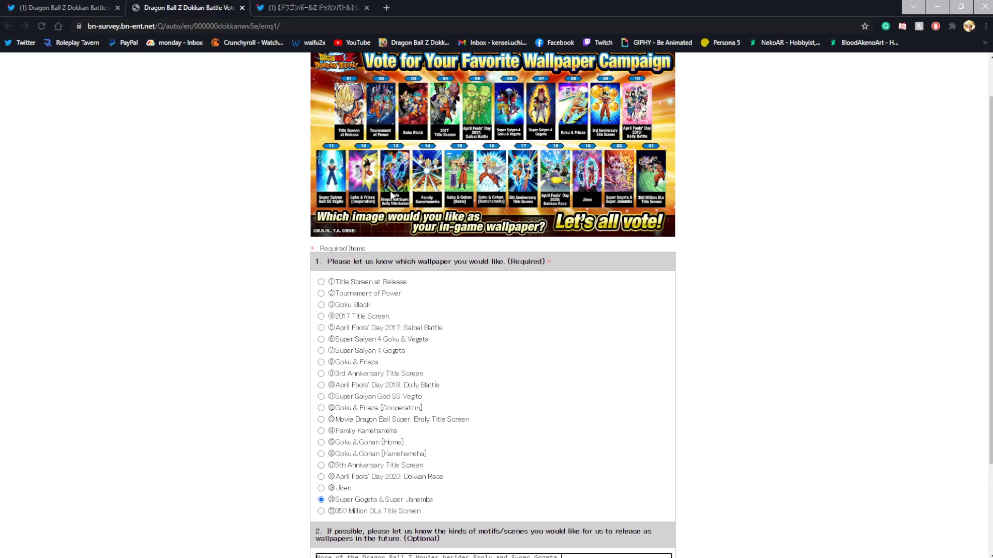
mouse_move(405, 438)
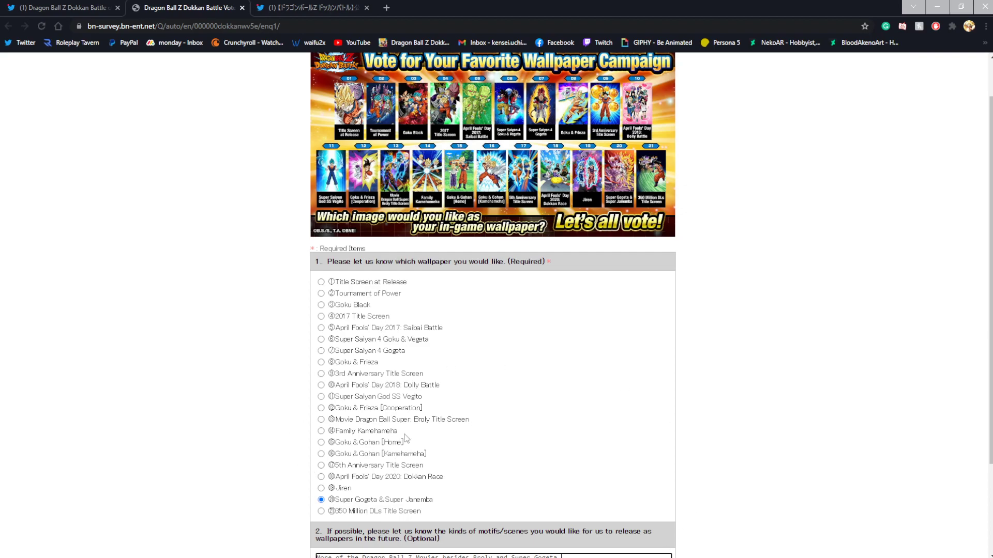
scroll("down", 3)
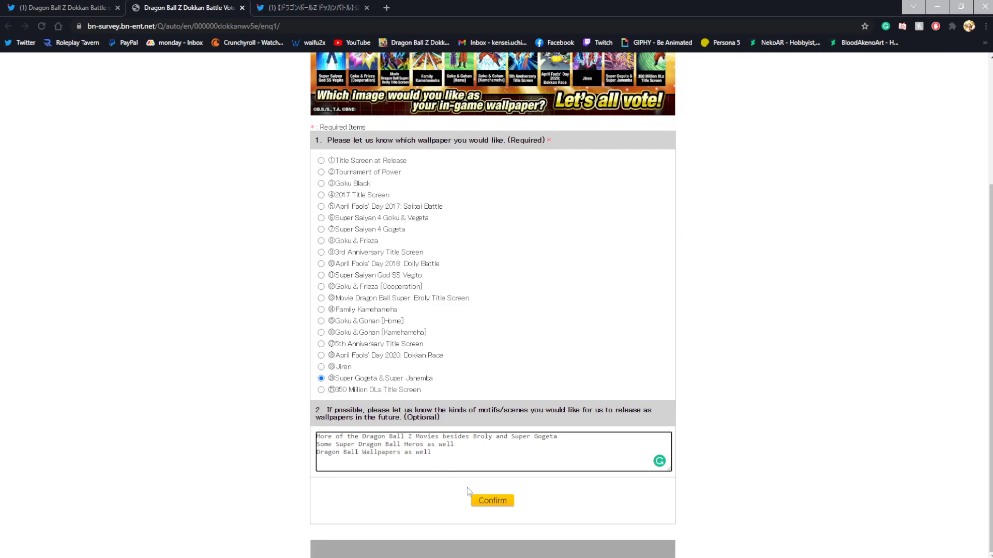
mouse_move(440, 410)
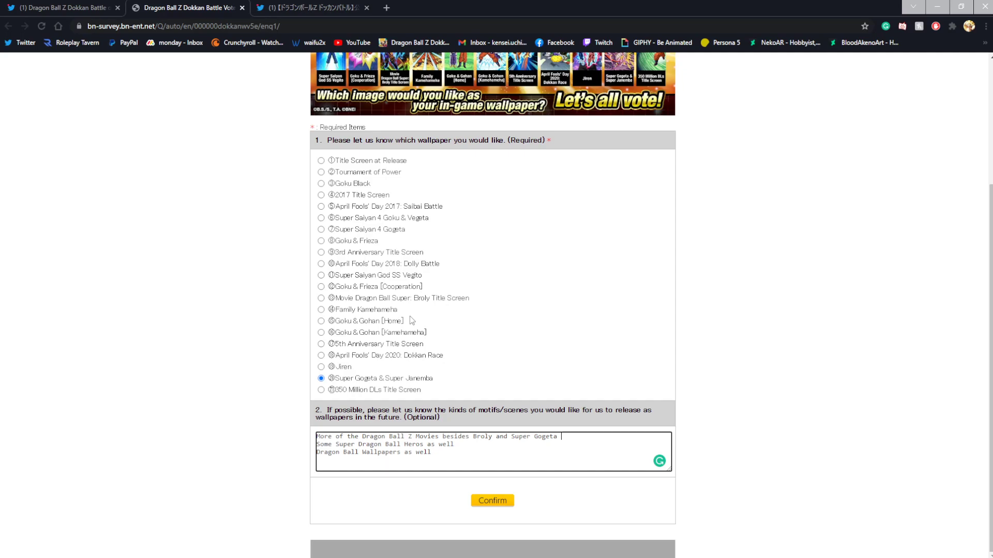
mouse_move(464, 341)
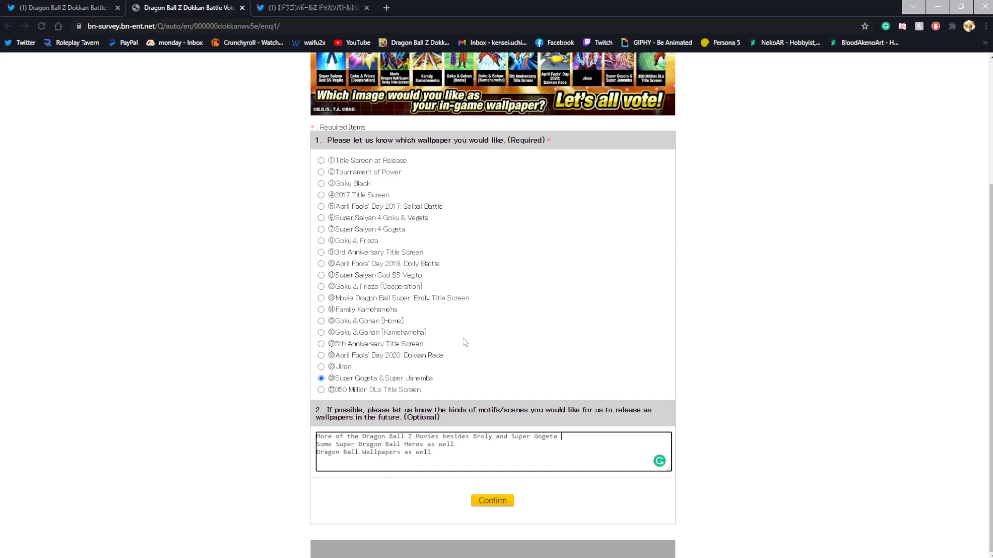
mouse_move(415, 301)
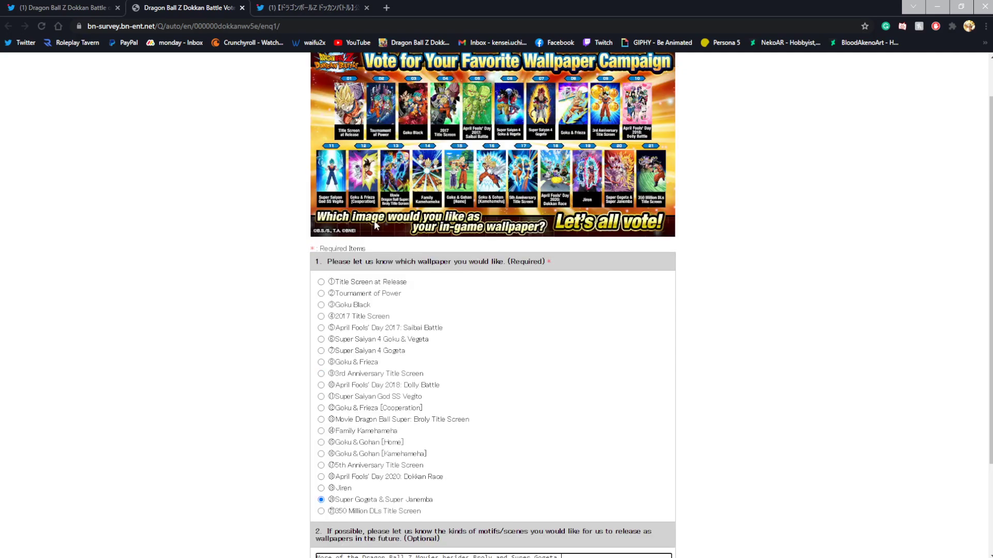
mouse_move(499, 389)
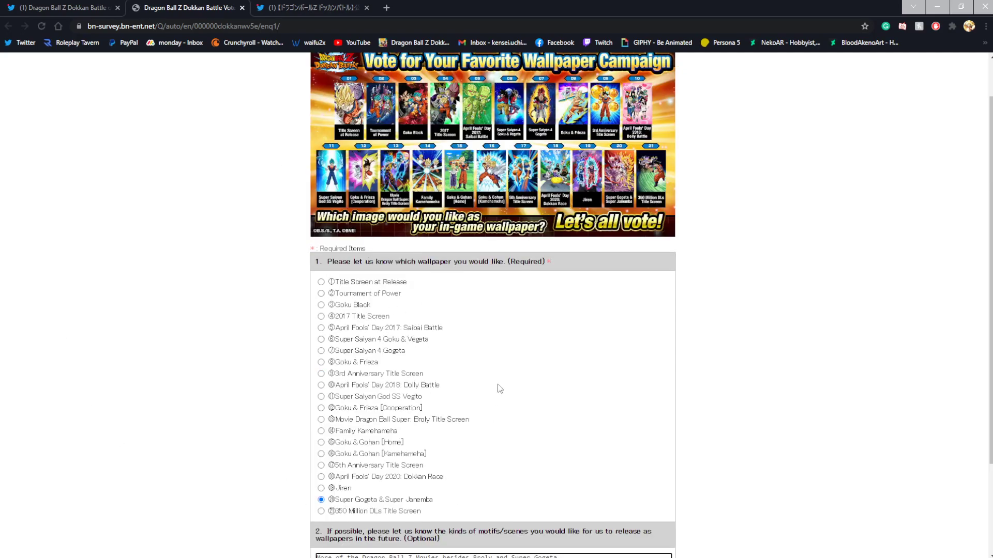